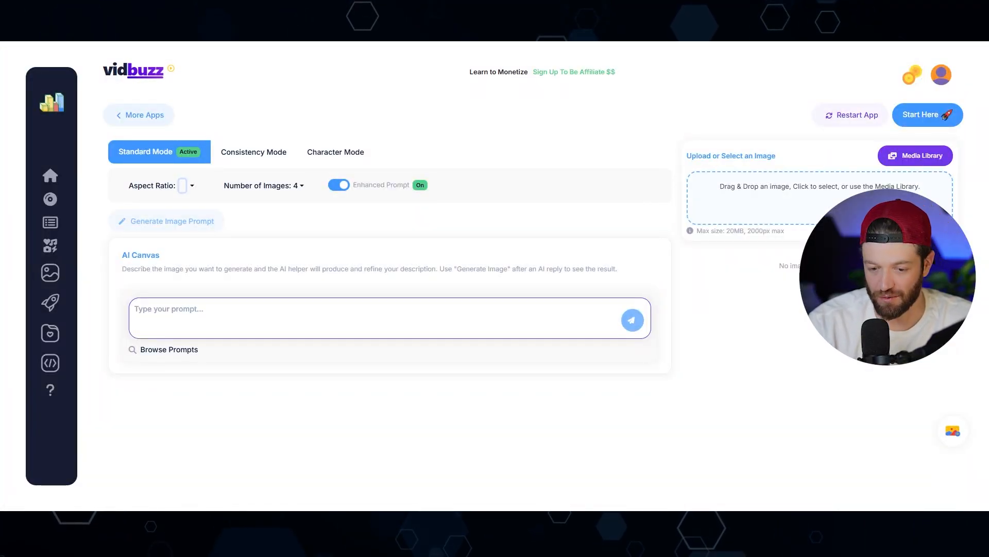
{"action": "mouse_move", "coordinate": [146, 470]}
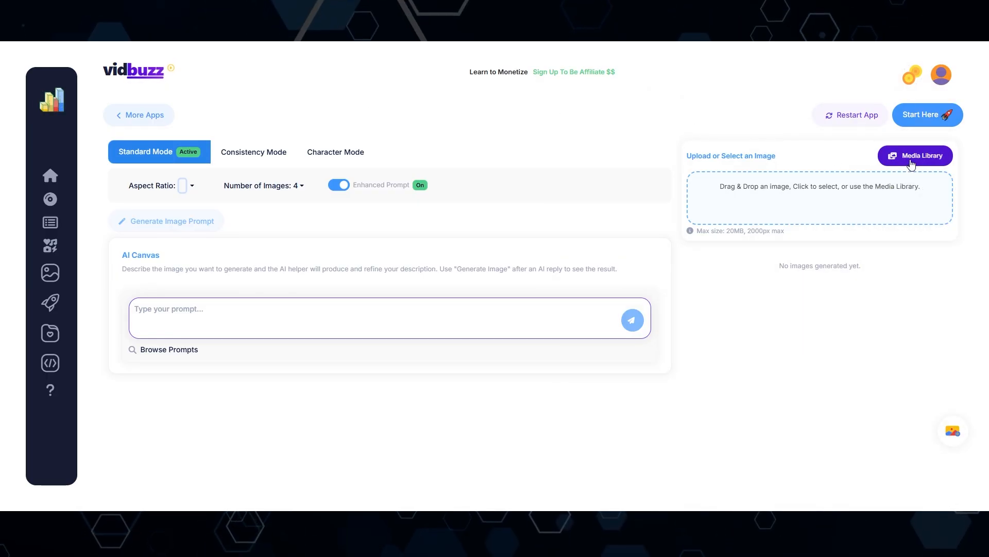
- From the Media Library, set the woman in a black dress with red lightsabers as the active image
{"action": "left_click", "coordinate": [914, 156]}
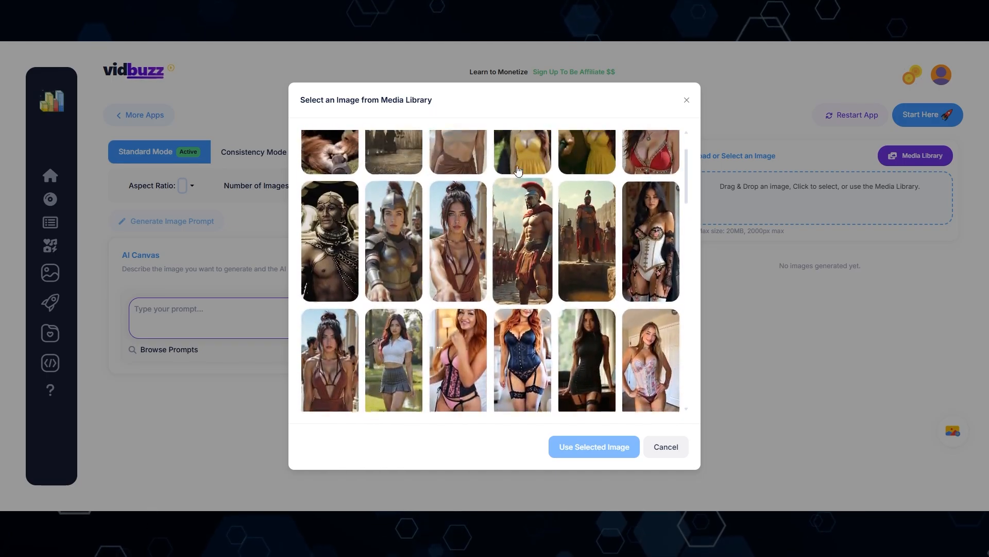
{"action": "scroll", "scroll_direction": "down", "scroll_amount": 3}
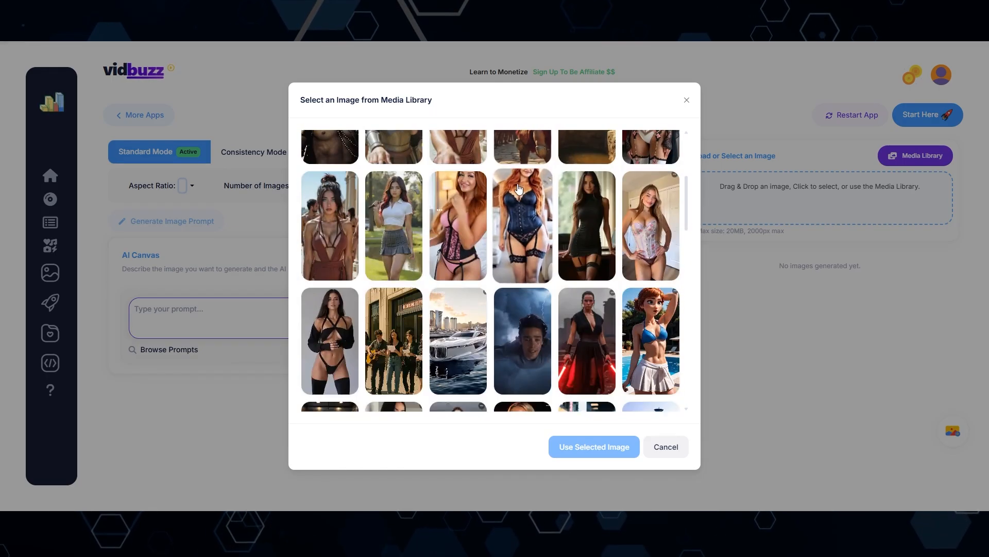
{"action": "scroll", "scroll_direction": "down", "scroll_amount": 3}
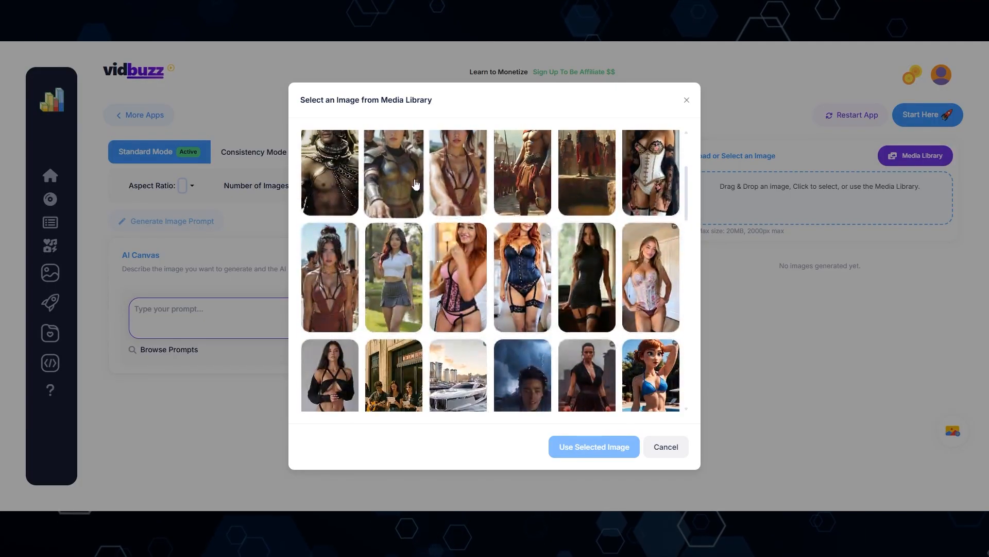
{"action": "scroll", "scroll_direction": "down", "scroll_amount": 3}
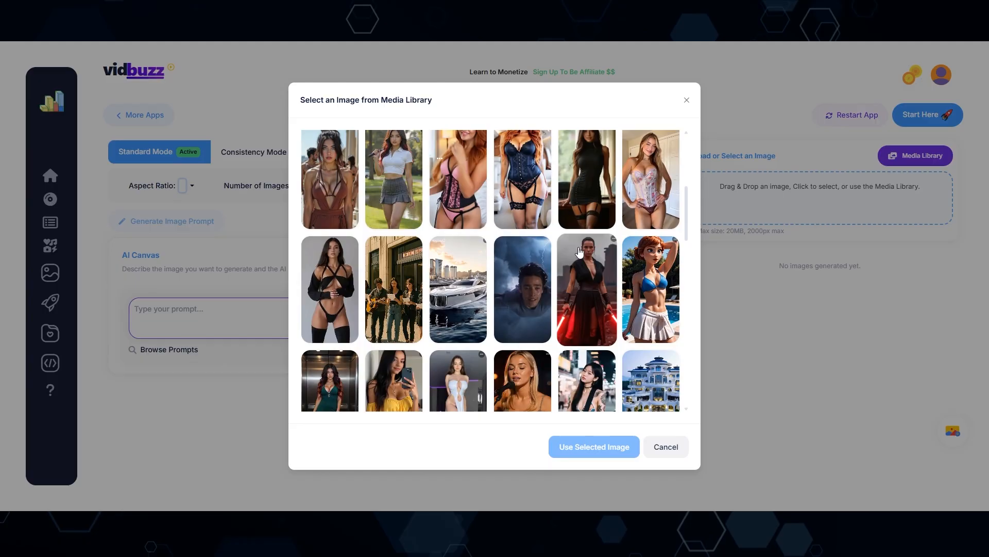
{"action": "left_click", "coordinate": [585, 289]}
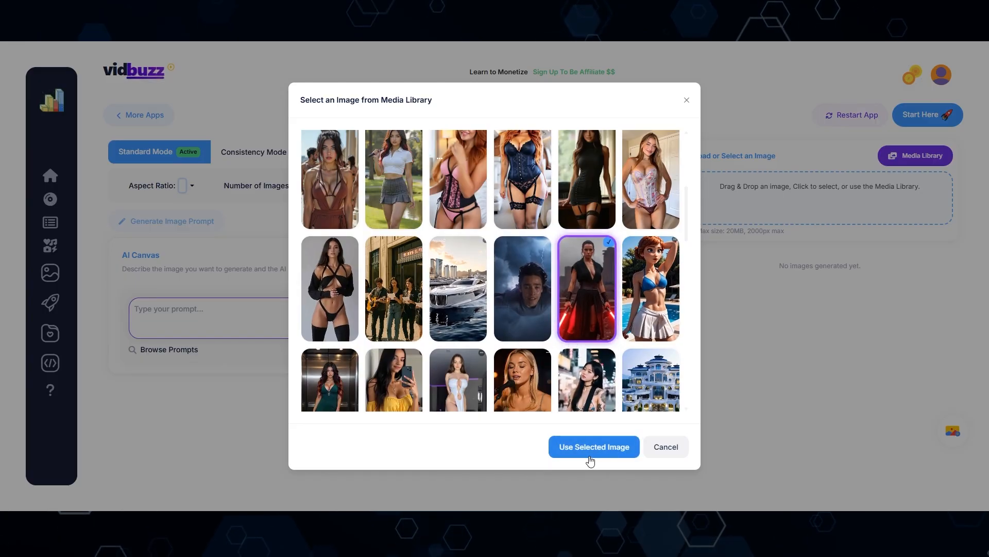
{"action": "left_click", "coordinate": [593, 446]}
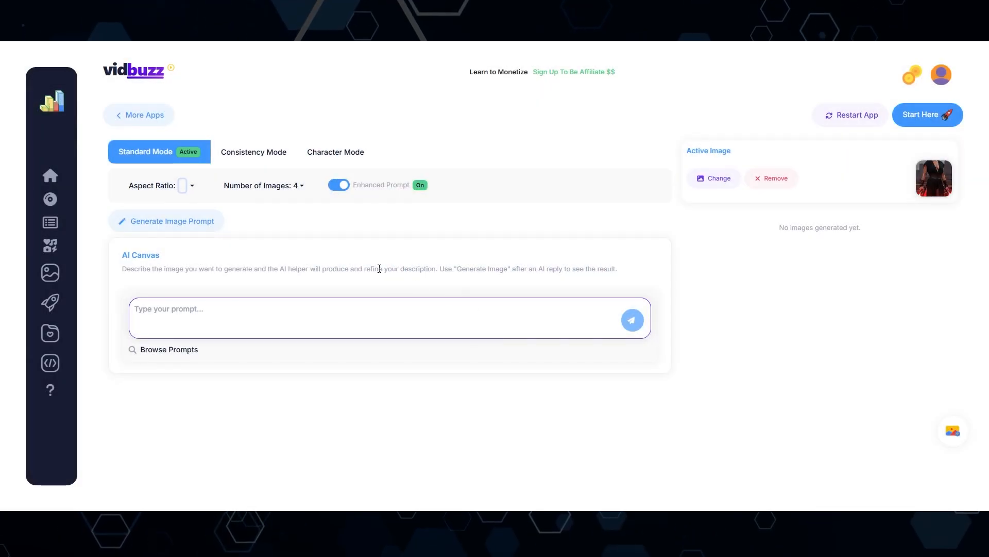
- Generate an image prompt from the active red-lightsaber picture and its four resulting images
{"action": "left_click", "coordinate": [166, 221]}
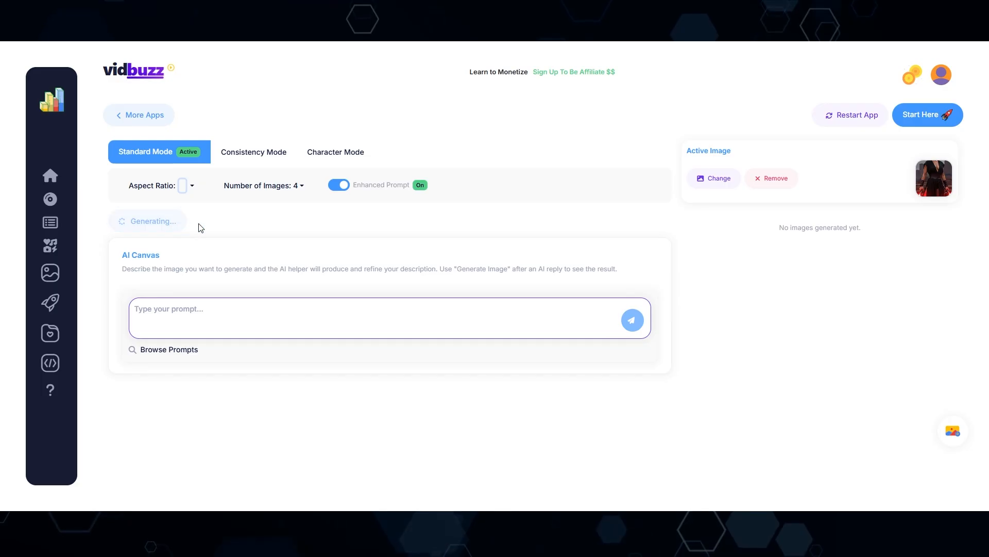
{"action": "mouse_move", "coordinate": [797, 193]}
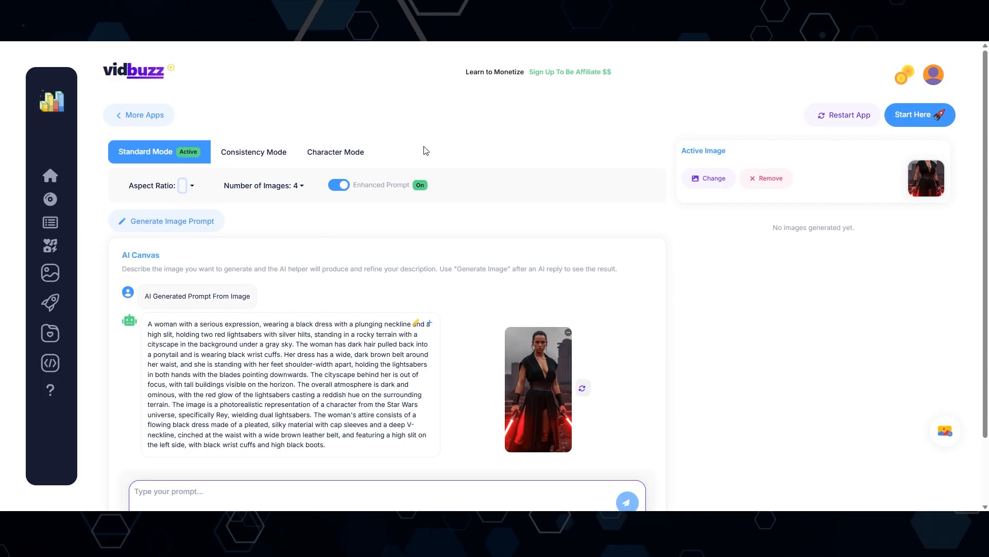
{"action": "scroll", "scroll_direction": "down", "scroll_amount": 3}
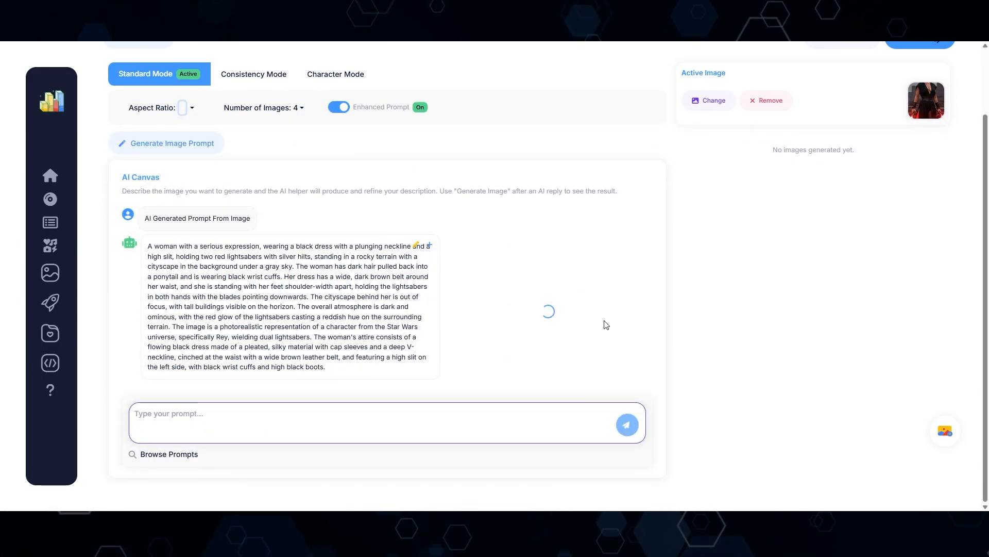
{"action": "mouse_move", "coordinate": [641, 257]}
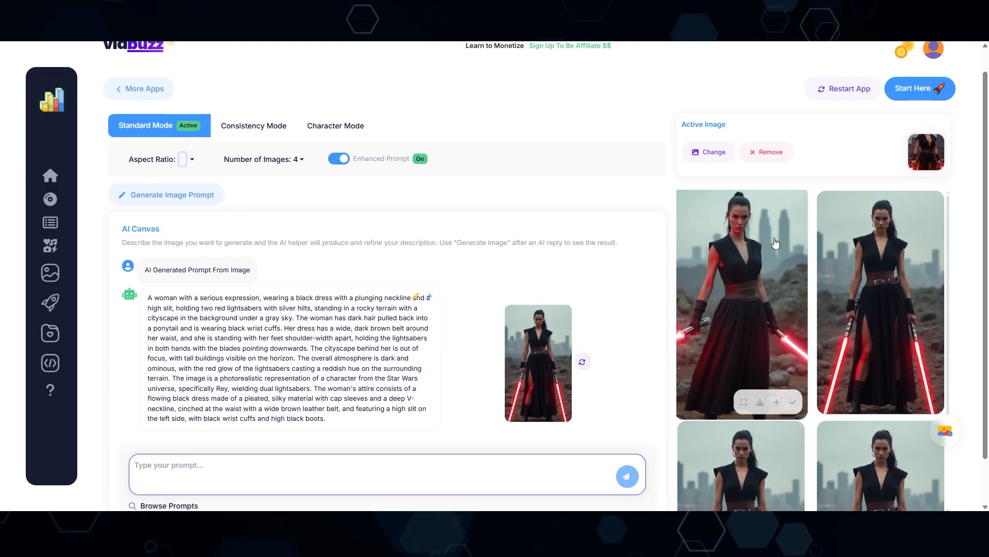
{"action": "mouse_move", "coordinate": [737, 296]}
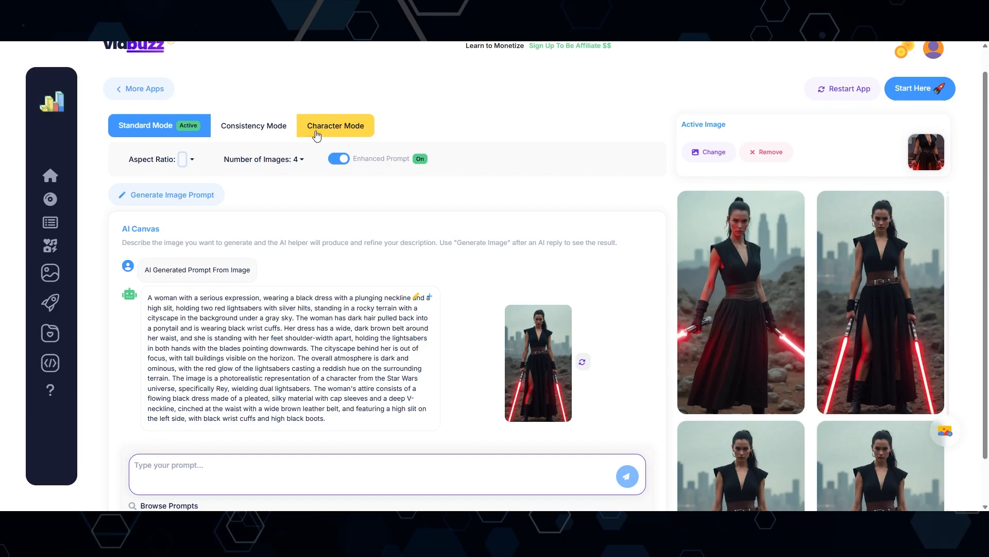
- Switch to Character Mode with keira3 selected and preview one of the regenerated lightsaber images
{"action": "left_click", "coordinate": [335, 125]}
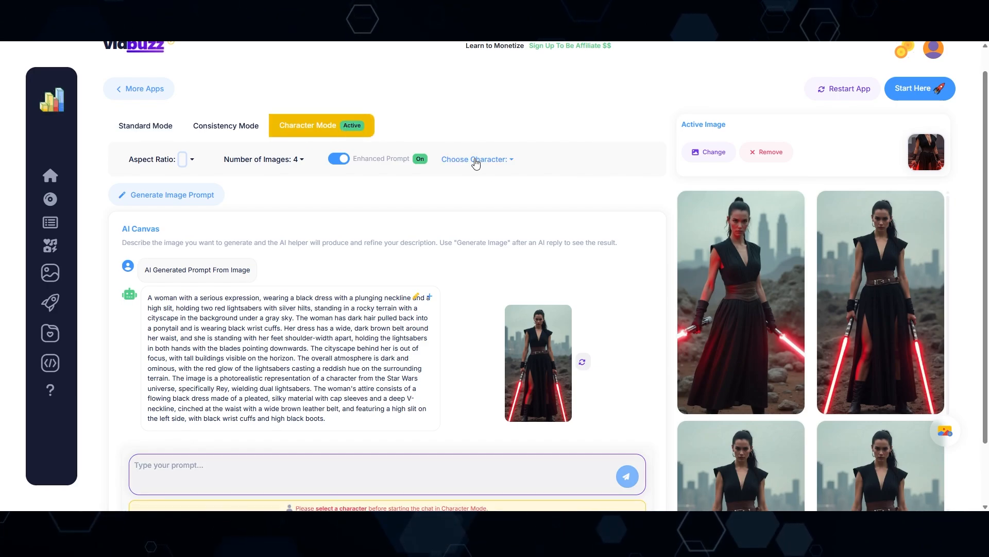
{"action": "left_click", "coordinate": [475, 158]}
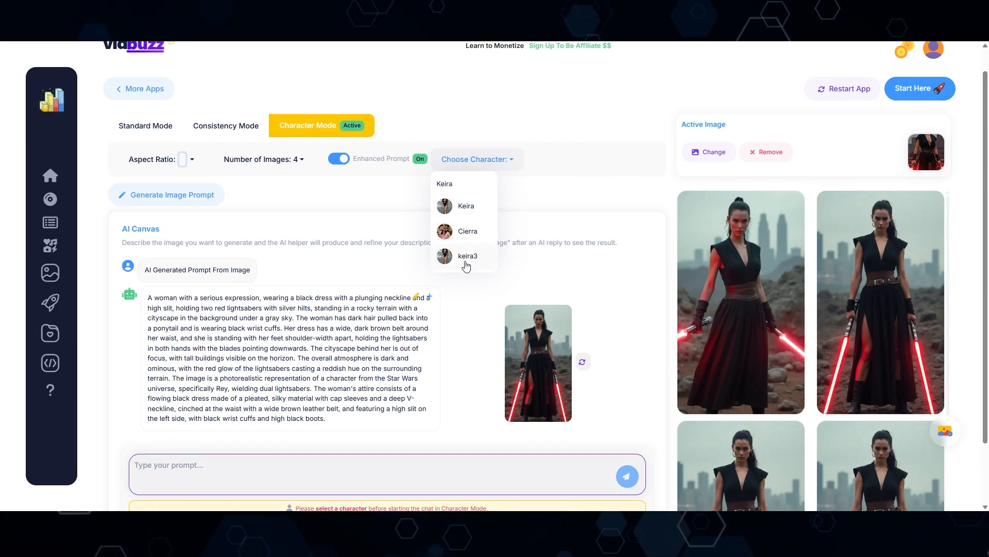
{"action": "left_click", "coordinate": [466, 256]}
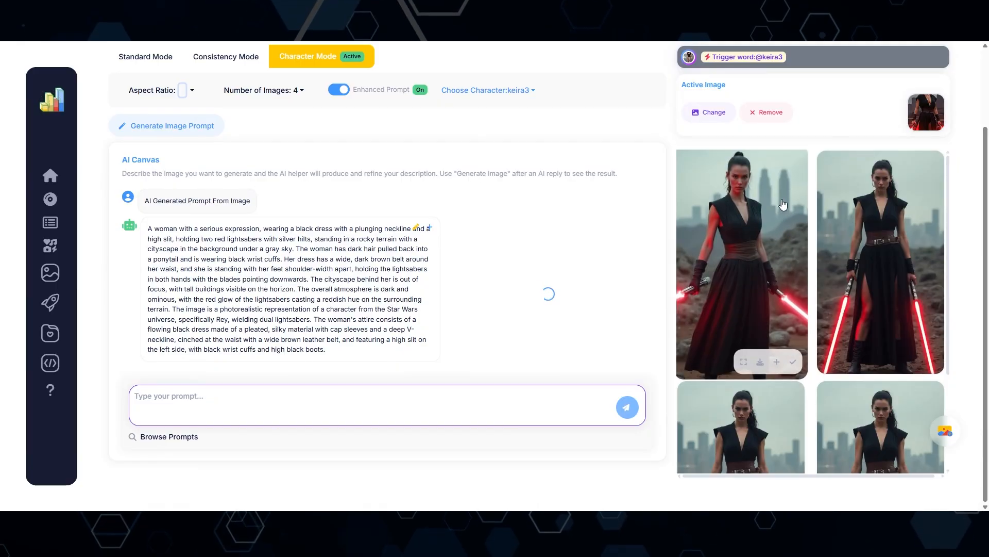
{"action": "mouse_move", "coordinate": [757, 241]}
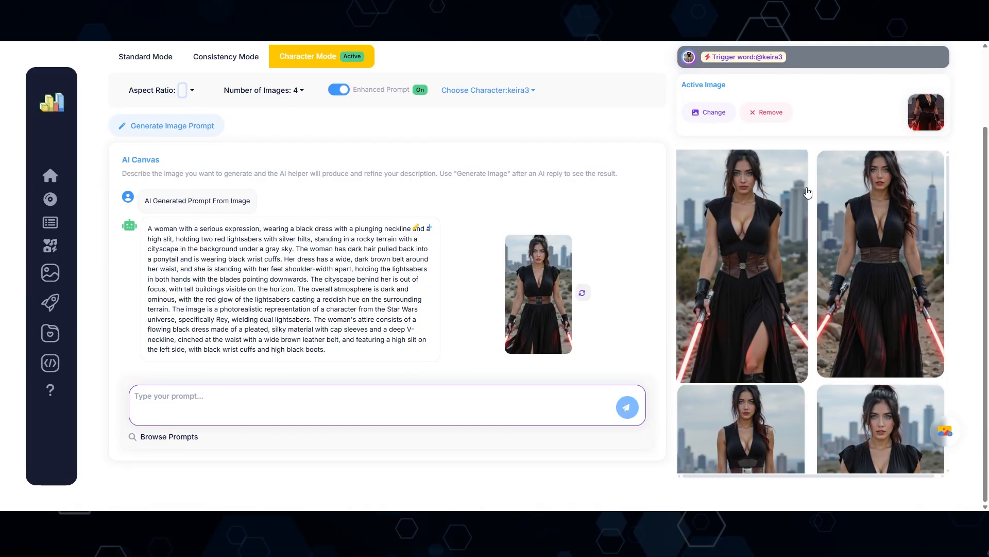
{"action": "scroll", "scroll_direction": "down", "scroll_amount": 3}
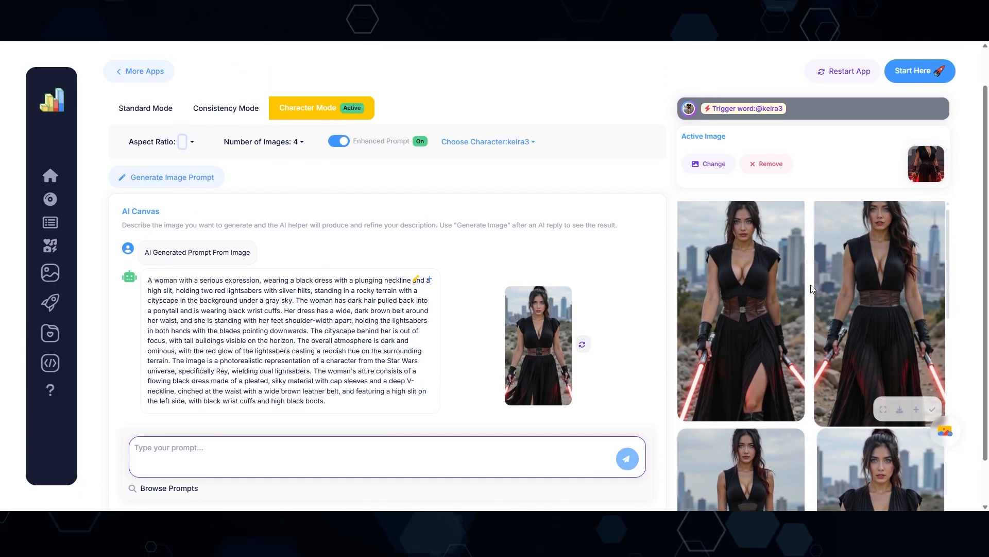
{"action": "left_click", "coordinate": [740, 310]}
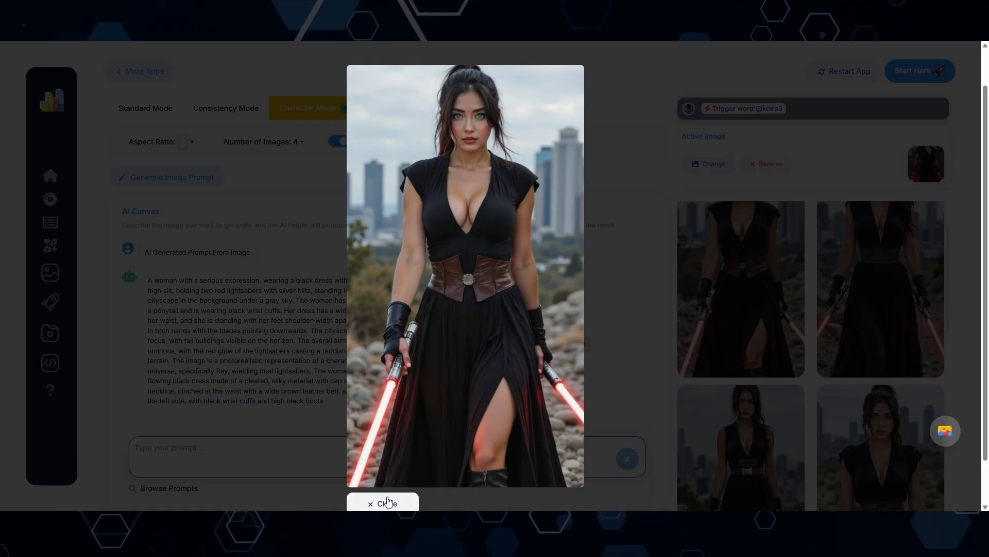
{"action": "left_click", "coordinate": [383, 503]}
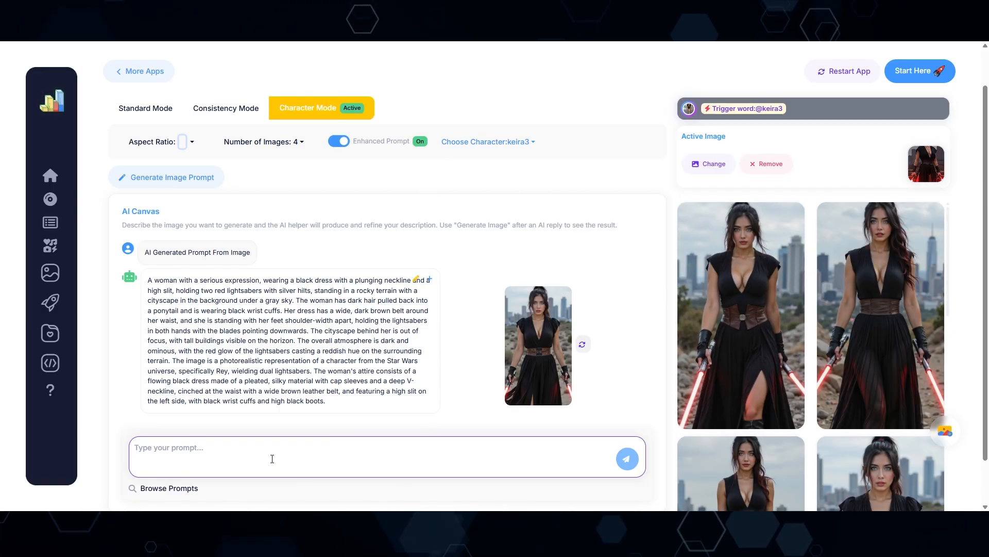
- Request 'make it so the outfit is white' to get keira3 images in a white dress
{"action": "type", "text": "make it so the the outfit is white"}
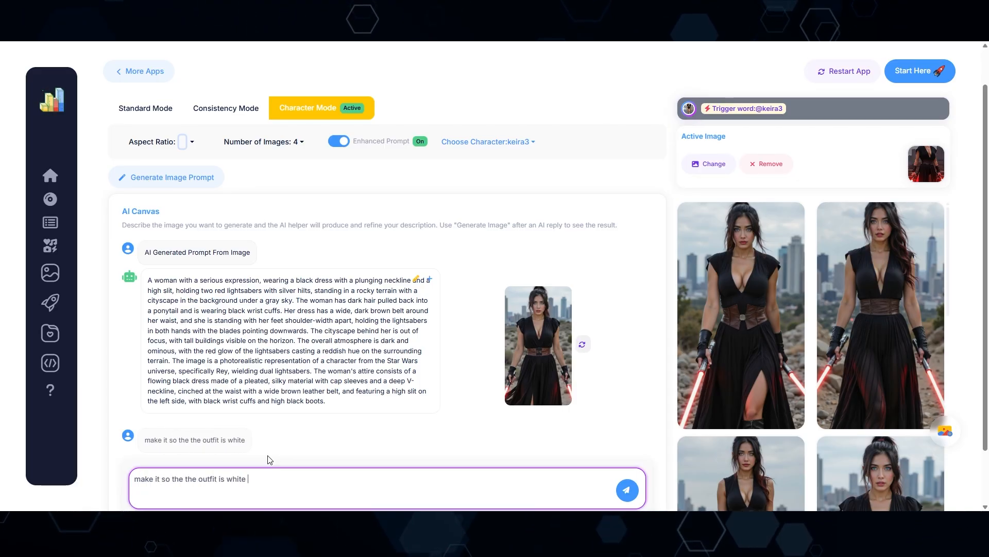
{"action": "left_click", "coordinate": [626, 490]}
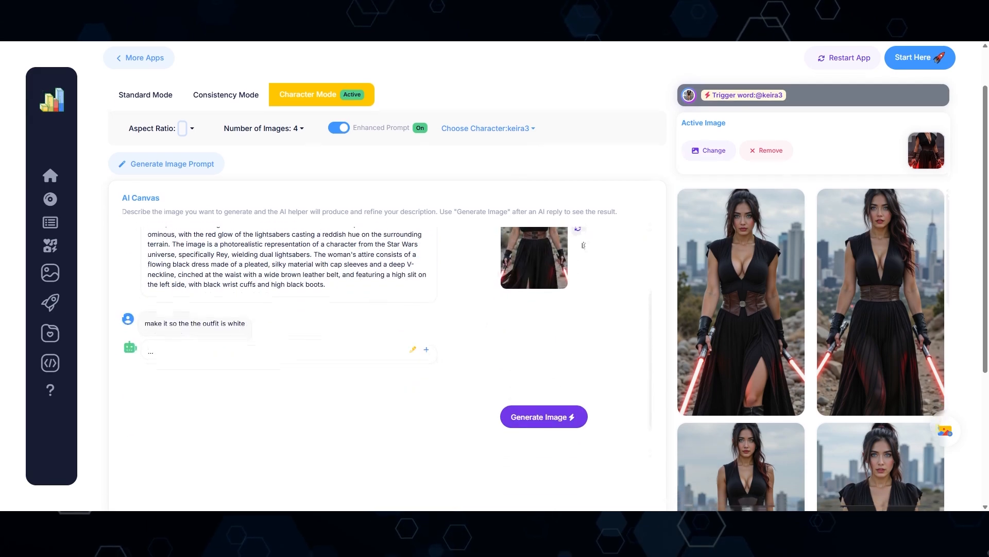
{"action": "scroll", "scroll_direction": "down", "scroll_amount": 3}
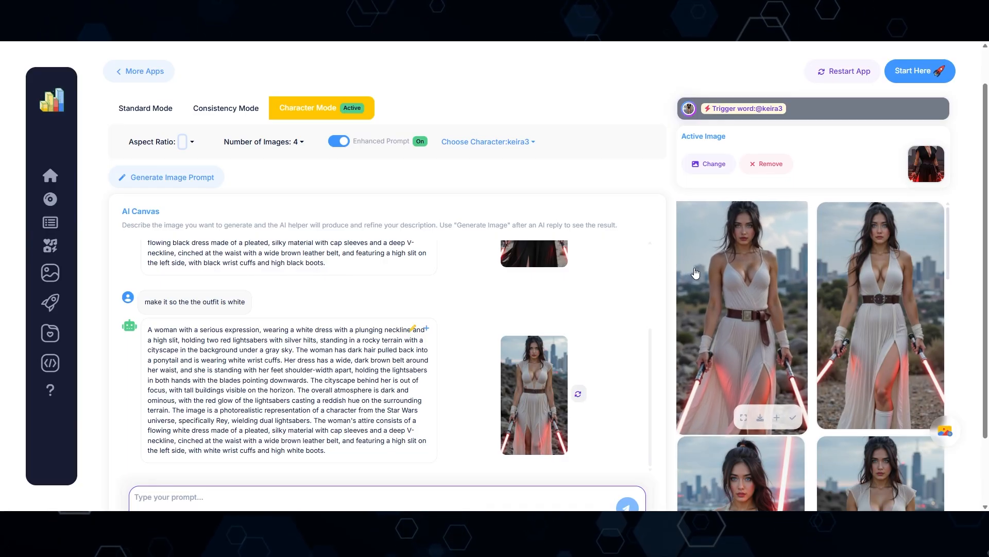
{"action": "scroll", "scroll_direction": "down", "scroll_amount": 3}
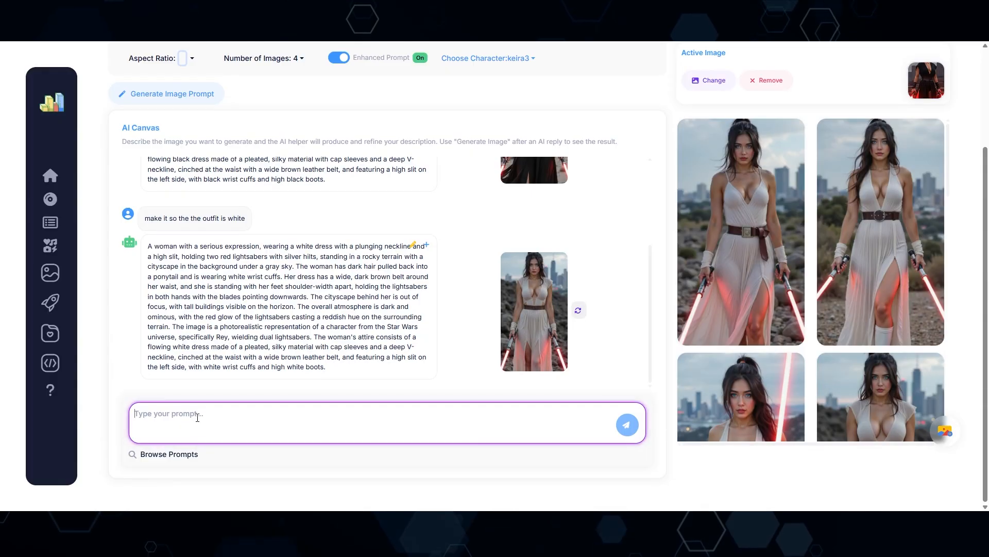
- Request blue lightsabers, generate keira3 images from that reply, then go to change the active image
{"action": "type", "text": "make the light sabers blue"}
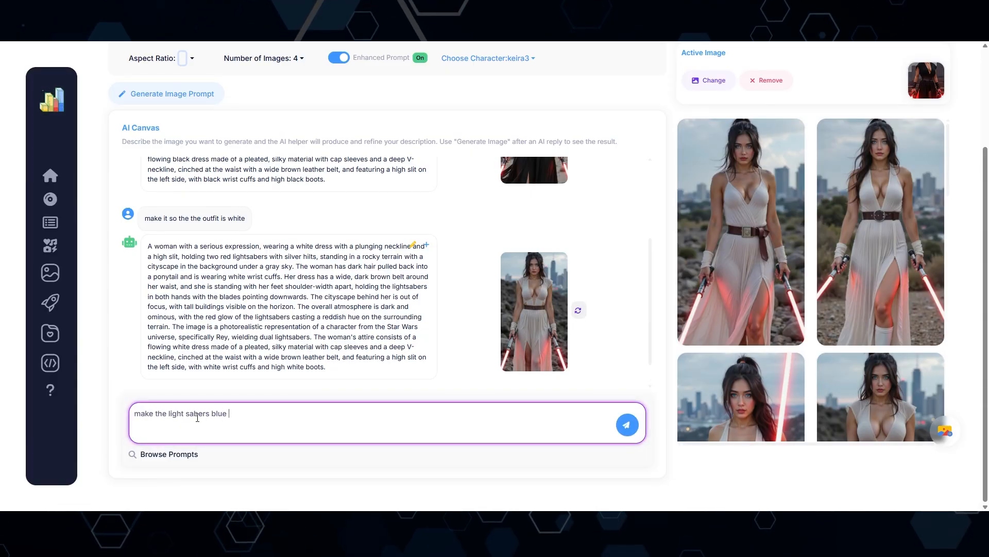
{"action": "left_click", "coordinate": [627, 424]}
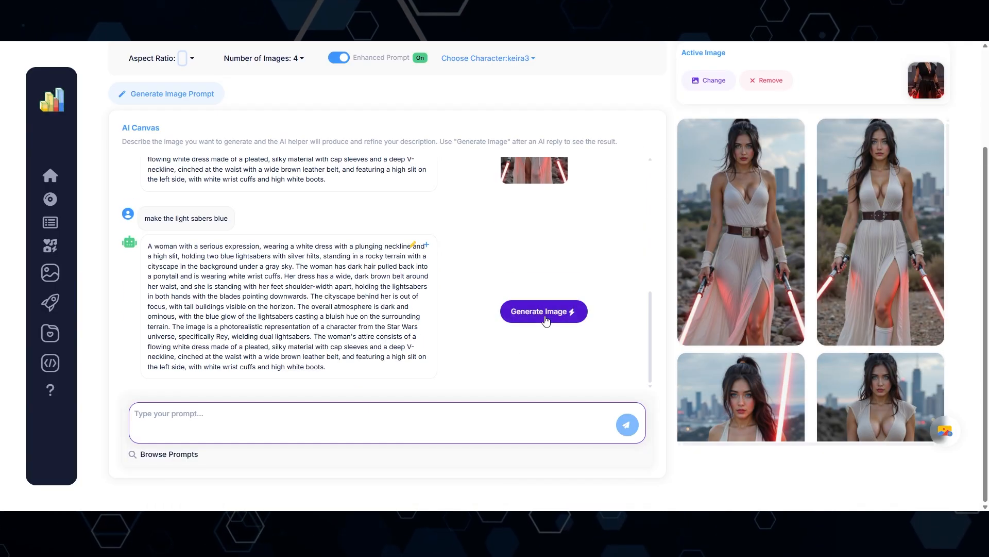
{"action": "left_click", "coordinate": [543, 311]}
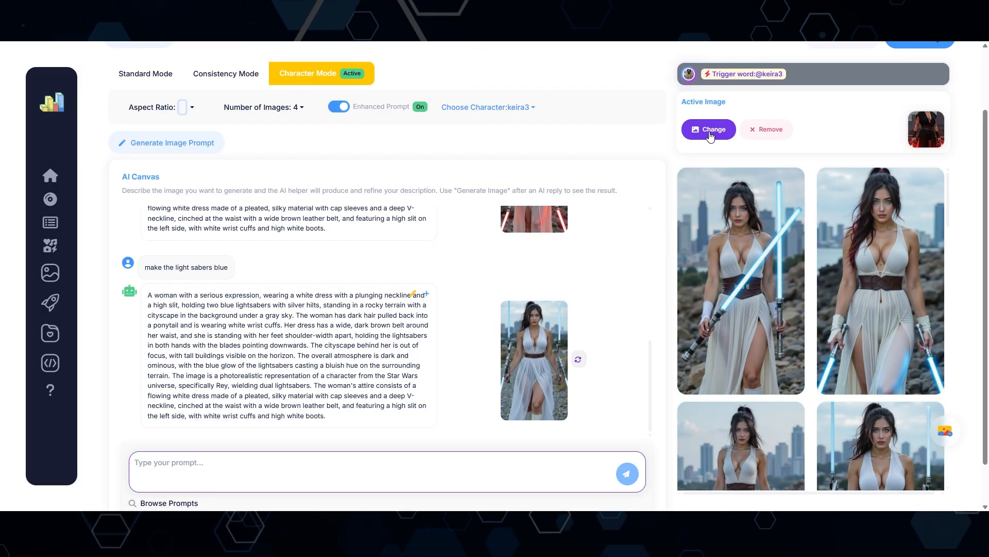
{"action": "left_click", "coordinate": [708, 129]}
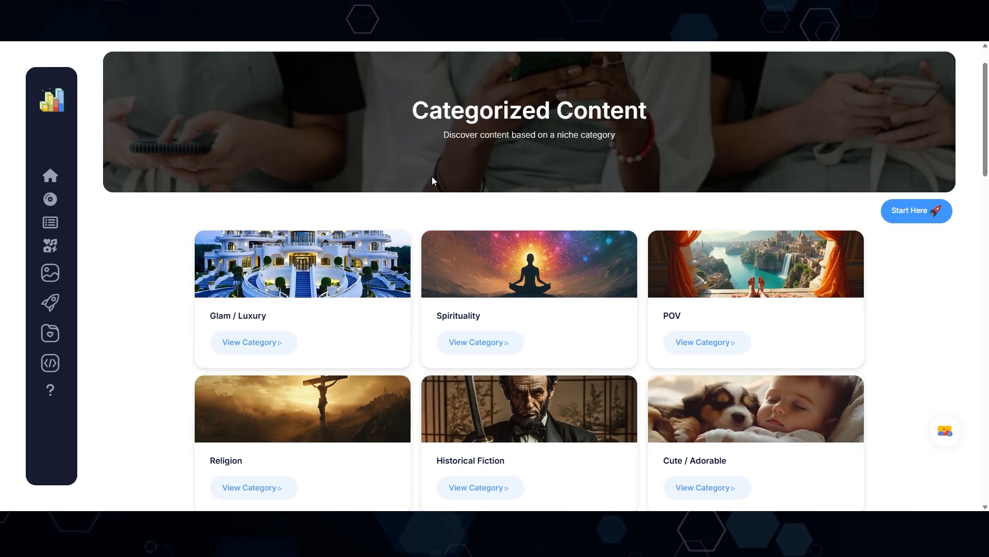
- Open the Ai Influencers category from the Categorized Content page
{"action": "scroll", "scroll_direction": "down", "scroll_amount": 3}
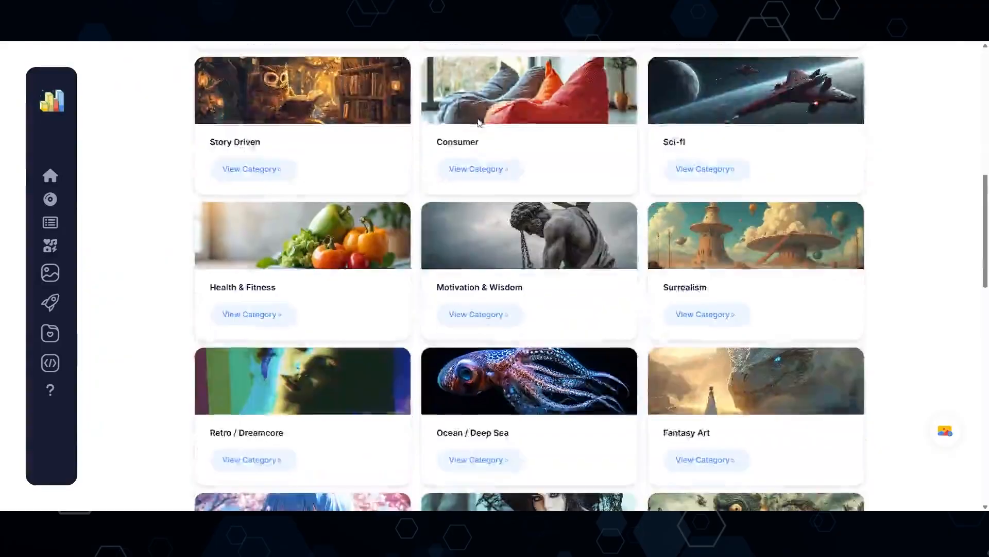
{"action": "scroll", "scroll_direction": "down", "scroll_amount": 3}
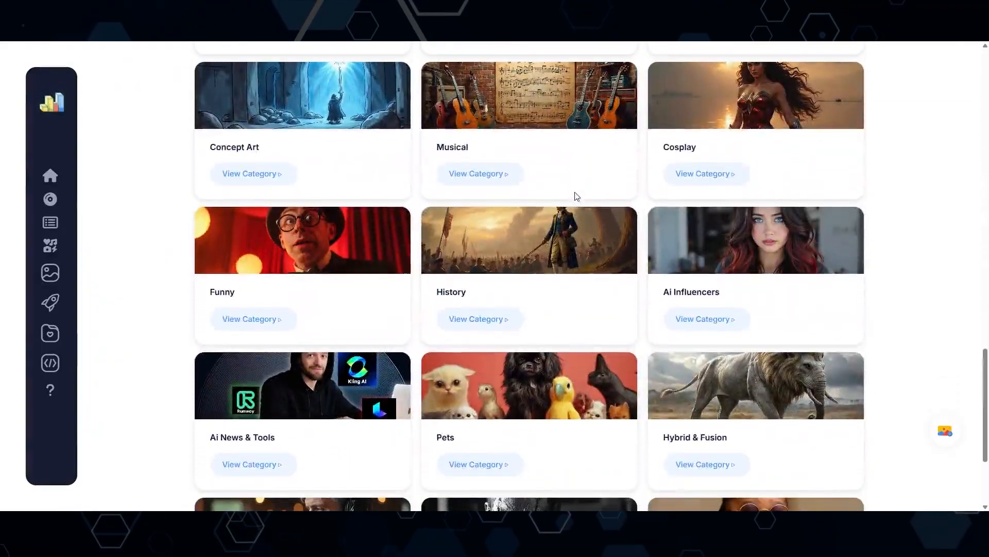
{"action": "mouse_move", "coordinate": [707, 319]}
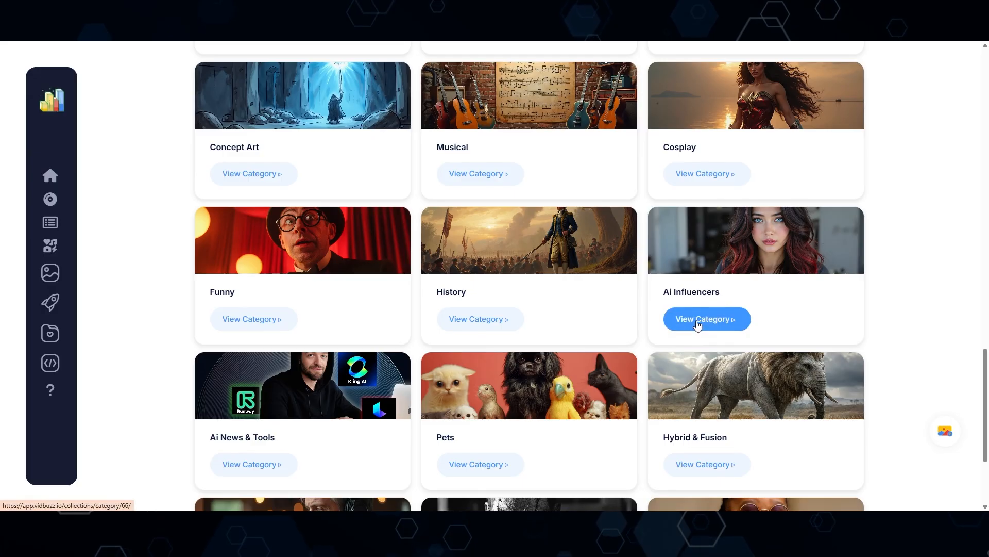
{"action": "left_click", "coordinate": [706, 318]}
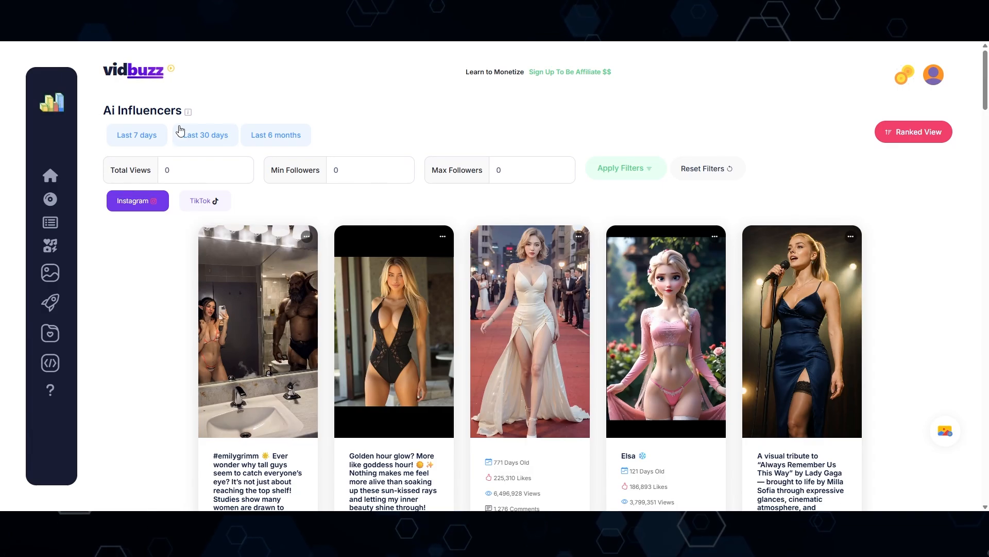
- Filter the feed to the last 30 days and upload the corset photo to the Media Library
{"action": "left_click", "coordinate": [204, 134]}
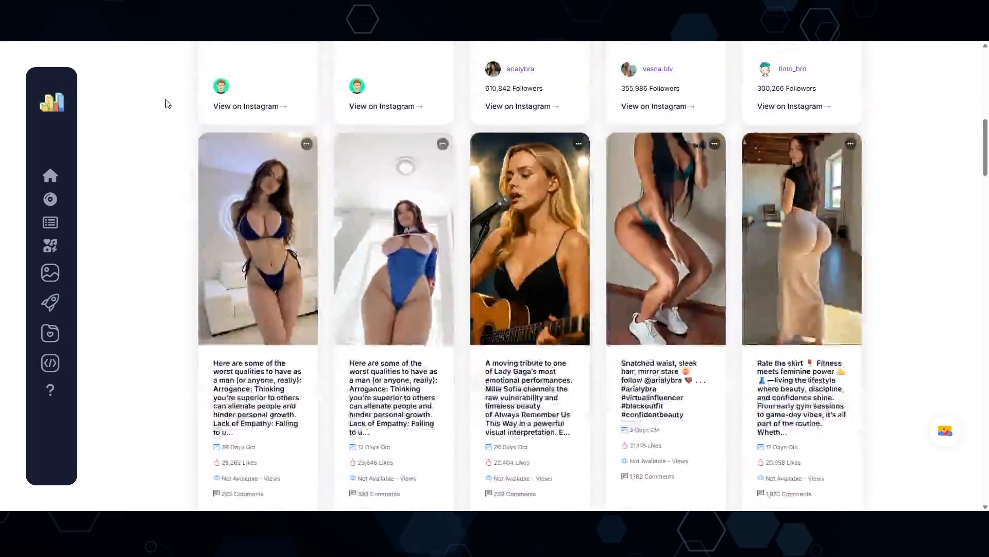
{"action": "scroll", "scroll_direction": "down", "scroll_amount": 3}
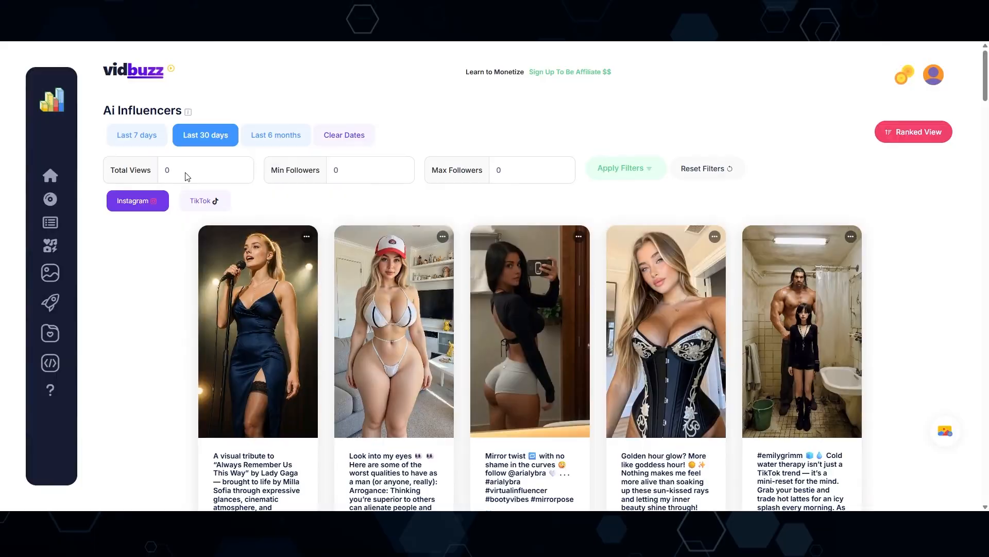
{"action": "scroll", "scroll_direction": "down", "scroll_amount": 3}
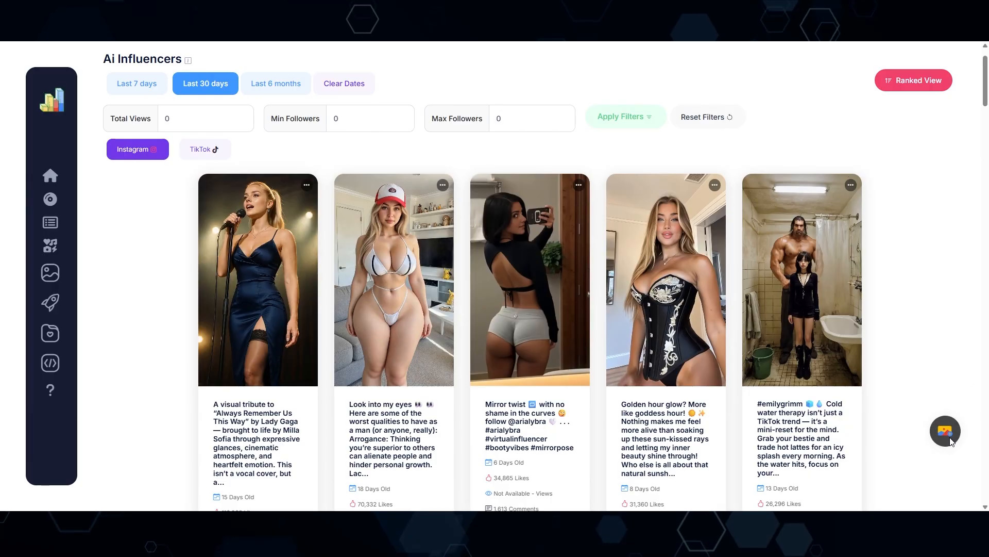
{"action": "left_click", "coordinate": [945, 432]}
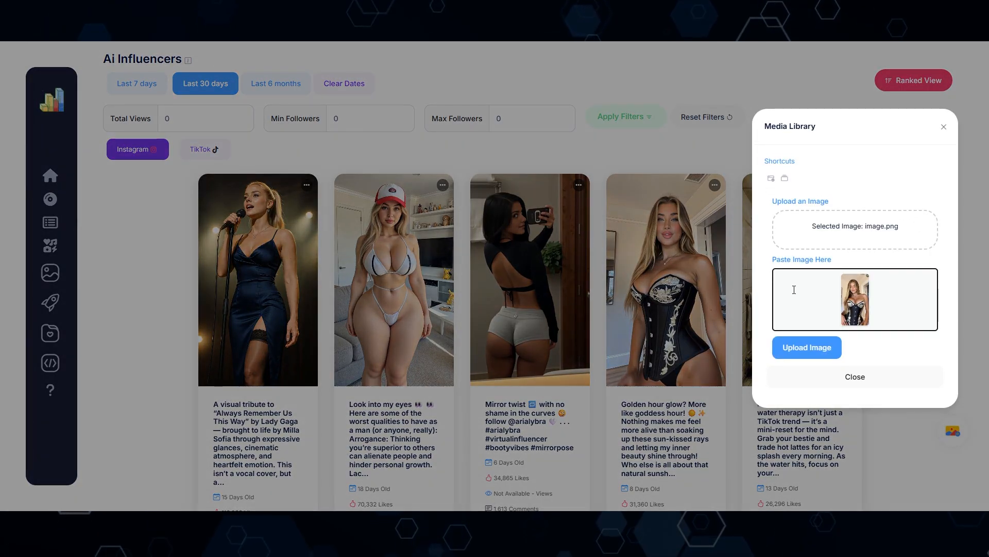
{"action": "left_click", "coordinate": [806, 348]}
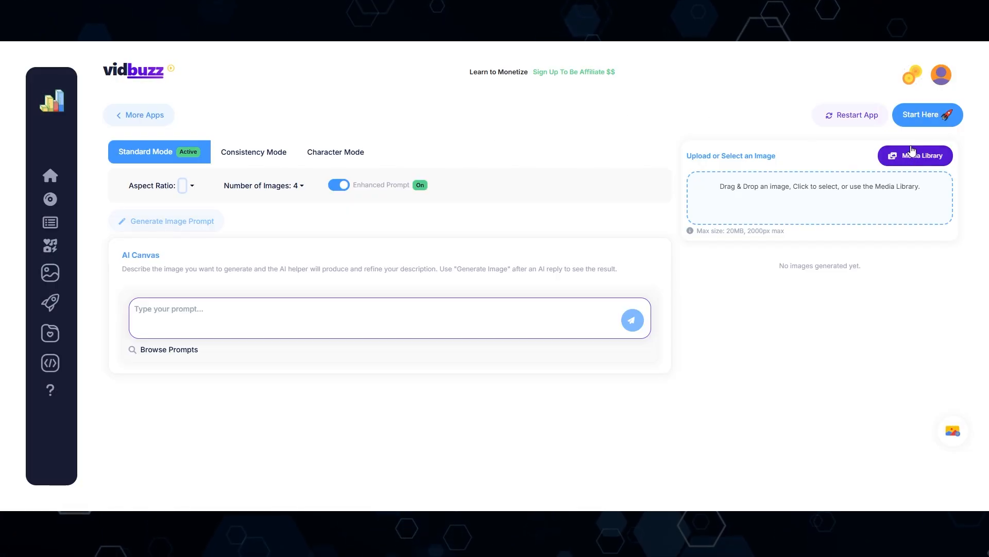
- Set the corset photo as active image, derive a prompt from it, and generate with keira3 in Character Mode
{"action": "left_click", "coordinate": [915, 156]}
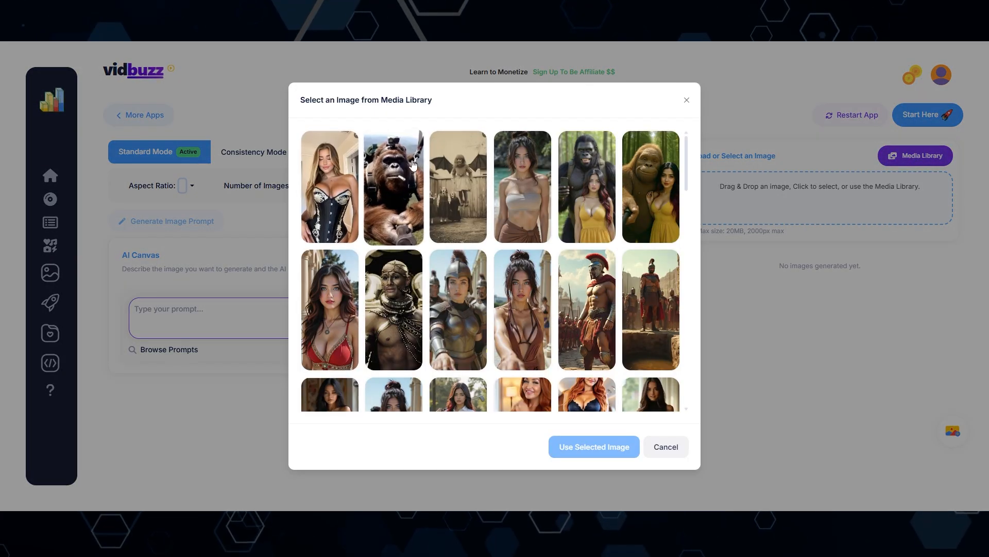
{"action": "left_click", "coordinate": [328, 186]}
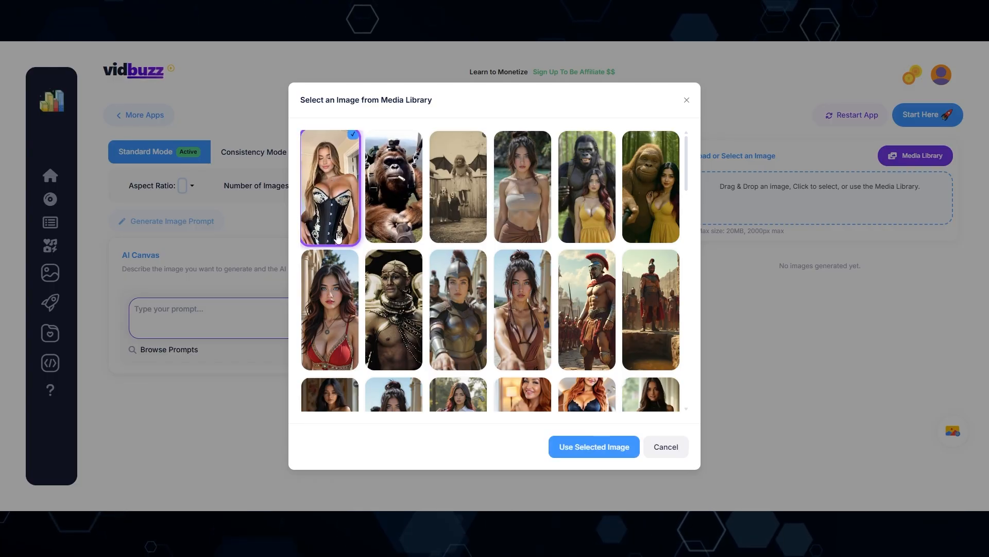
{"action": "left_click", "coordinate": [593, 446]}
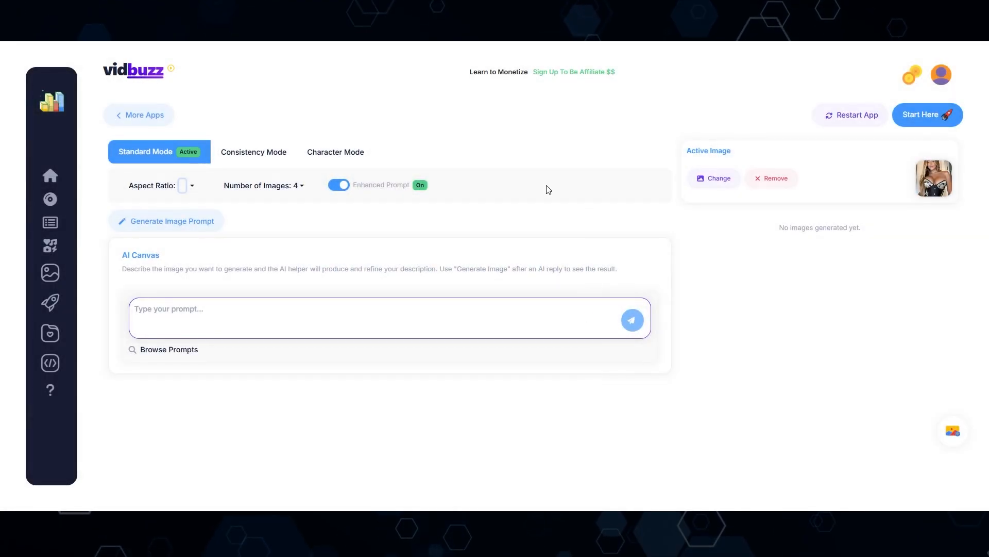
{"action": "left_click", "coordinate": [167, 221]}
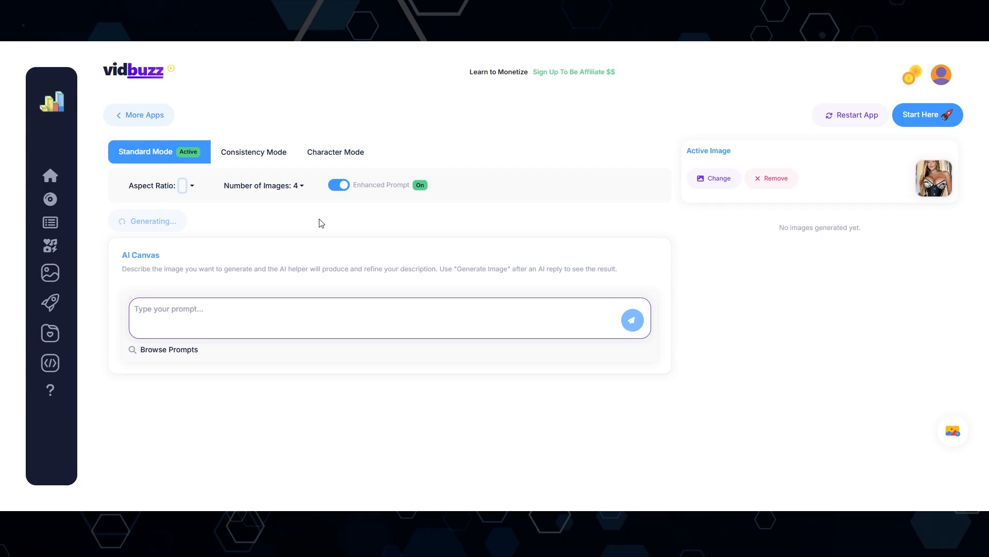
{"action": "left_click", "coordinate": [335, 151]}
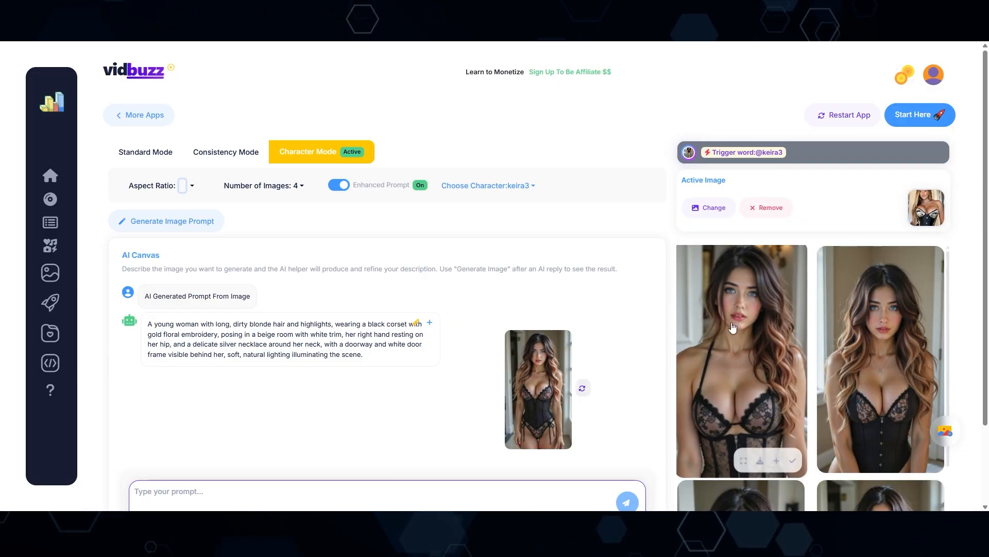
- Rewrite the prompt from the corset image, regenerate the keira3 images, and begin a new request
{"action": "scroll", "scroll_direction": "down", "scroll_amount": 3}
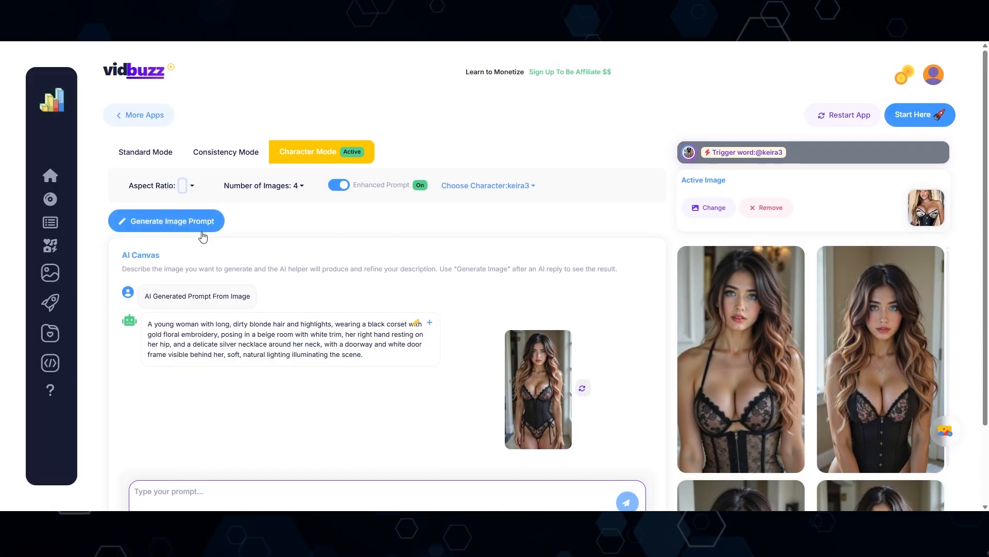
{"action": "left_click", "coordinate": [165, 221]}
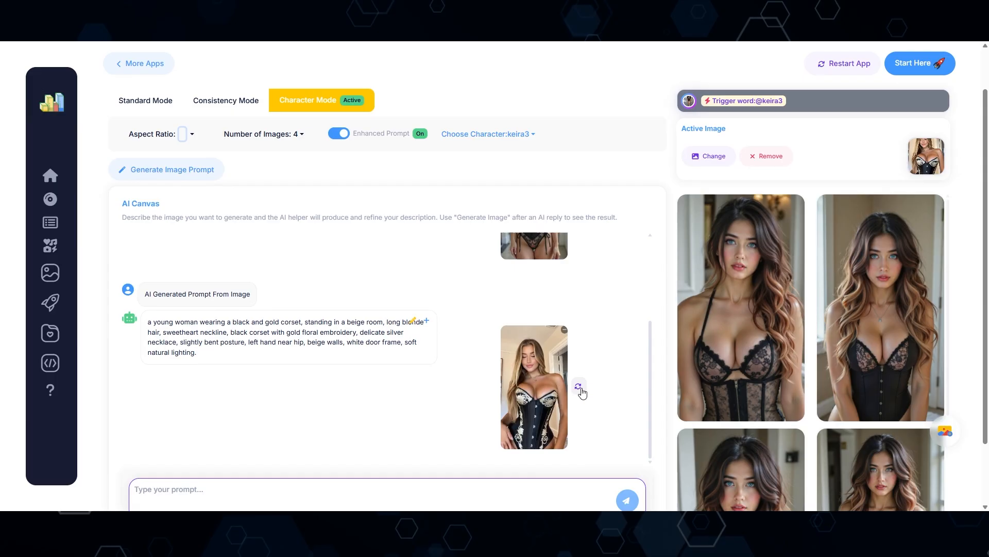
{"action": "left_click", "coordinate": [579, 387]}
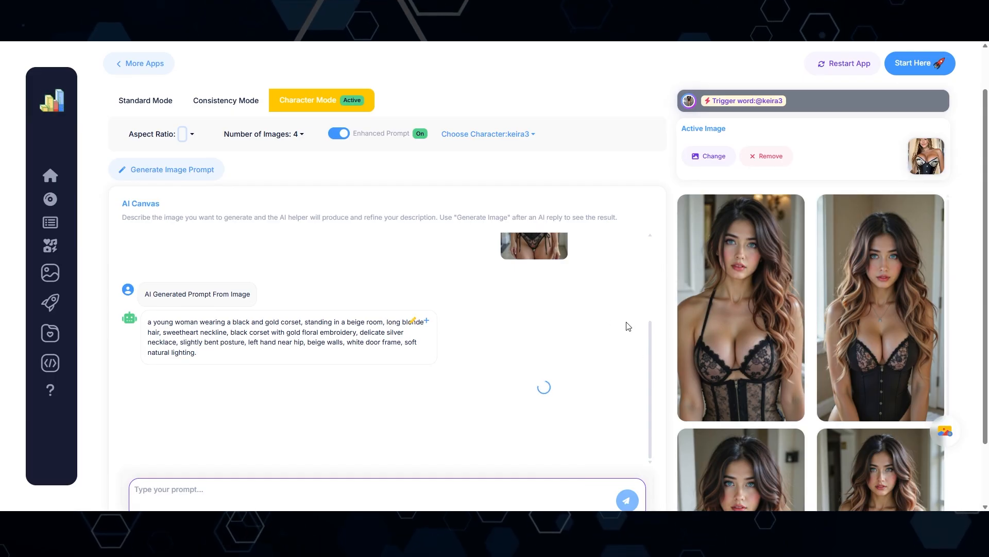
{"action": "mouse_move", "coordinate": [634, 317]}
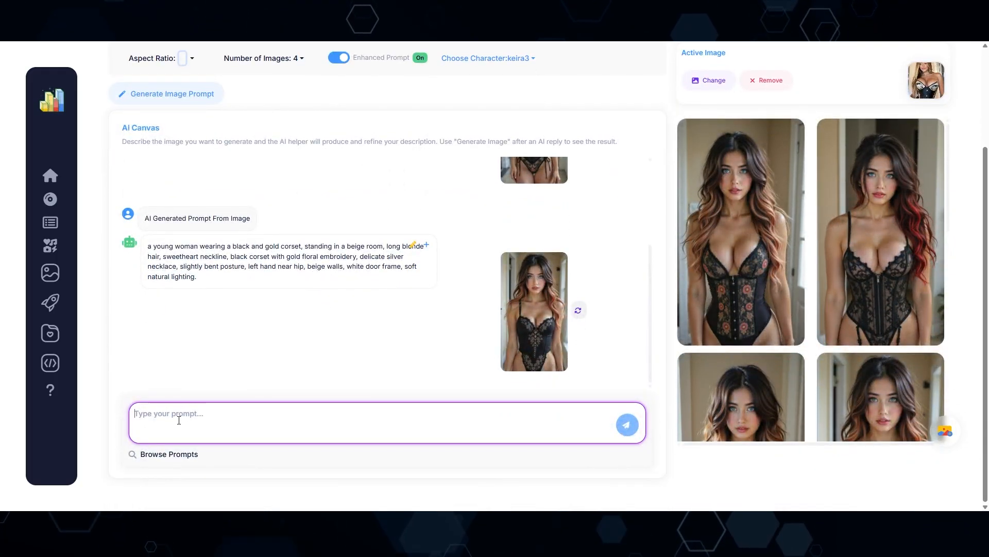
{"action": "type", "text": "make th"}
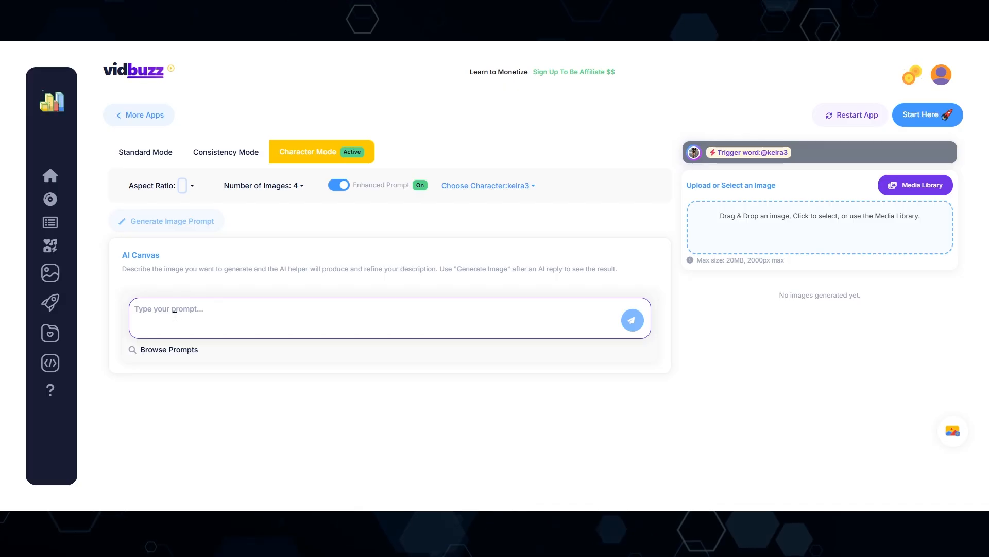
- Describe a woman at a biker bar drinking whisky and generate four keira3 images from the enhanced prompt
{"action": "left_click", "coordinate": [390, 316]}
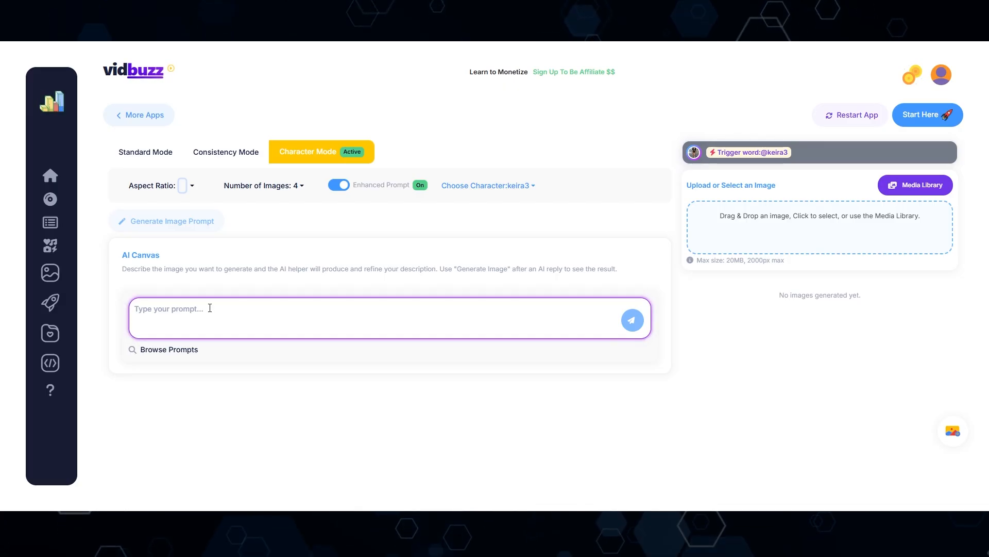
{"action": "type", "text": "a woman at a b"}
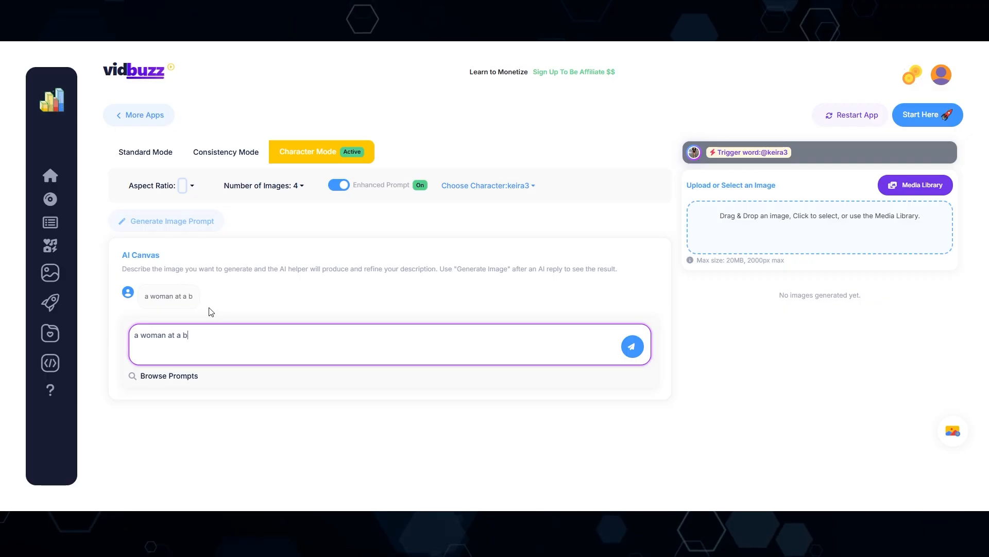
{"action": "type", "text": "iker bar drinking whisky"}
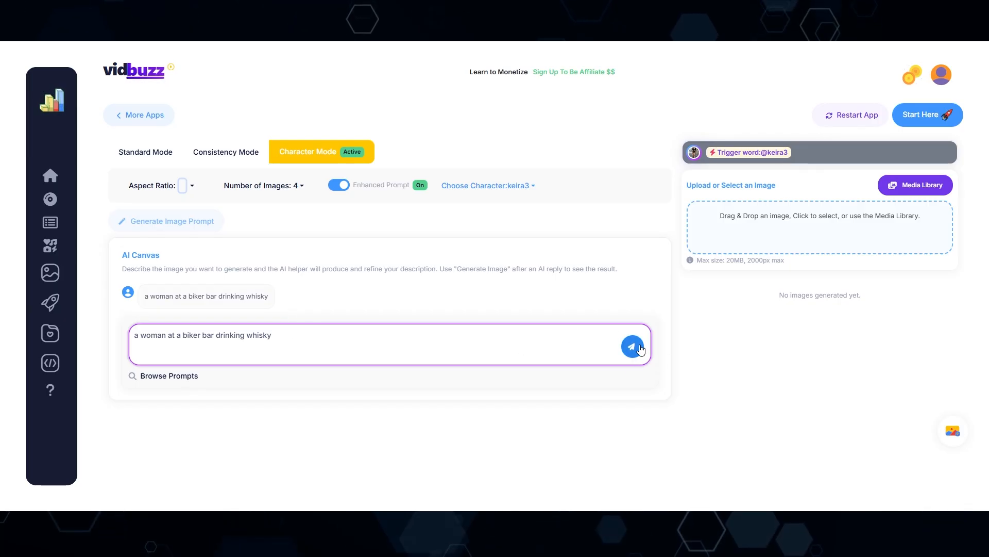
{"action": "left_click", "coordinate": [631, 345]}
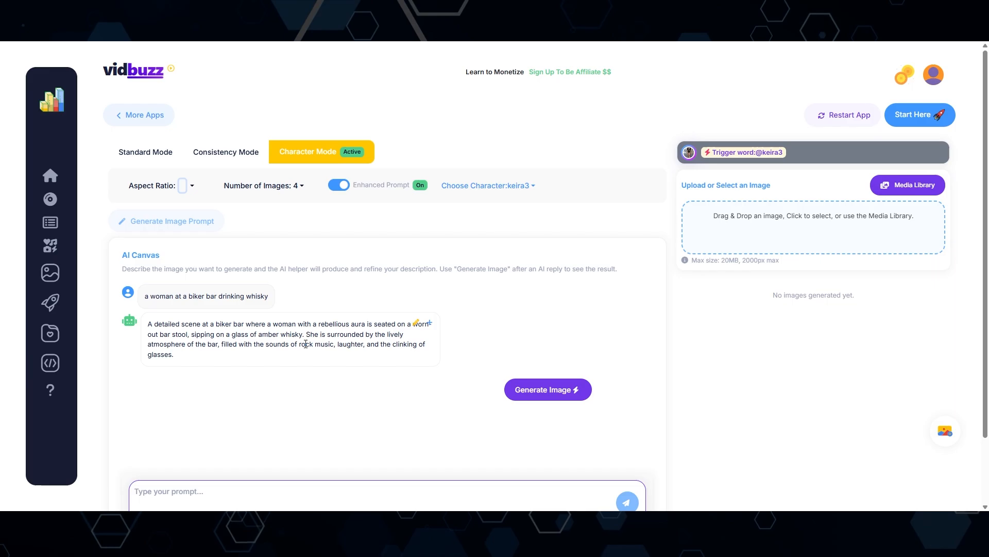
{"action": "left_click", "coordinate": [546, 389]}
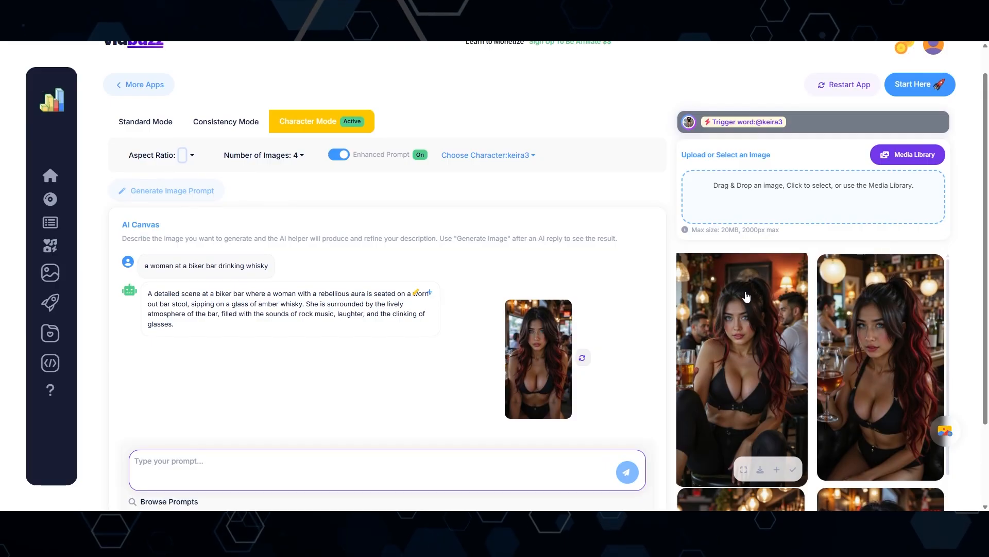
- Request more detail about the biker bar and the biker clothes she should be wearing
{"action": "scroll", "scroll_direction": "down", "scroll_amount": 3}
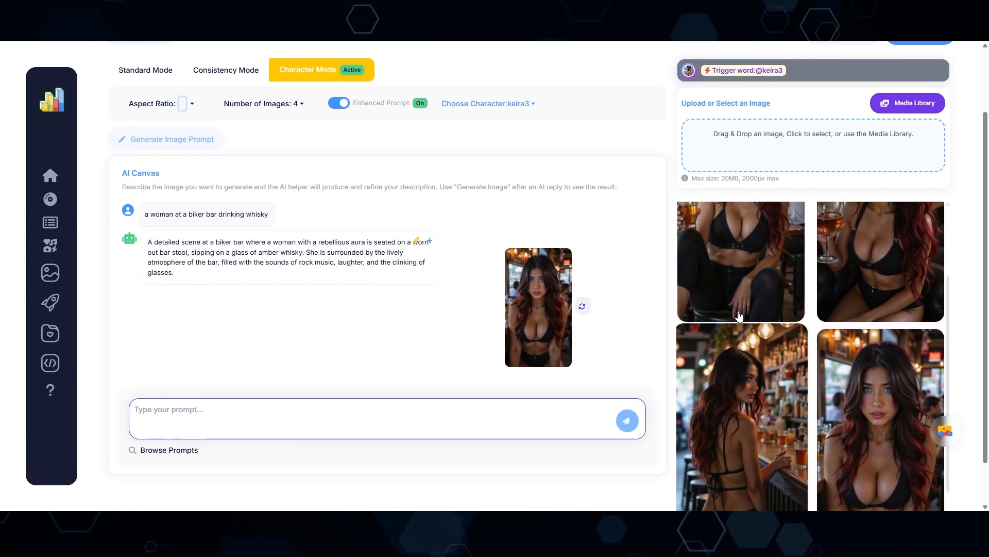
{"action": "type", "text": "be"}
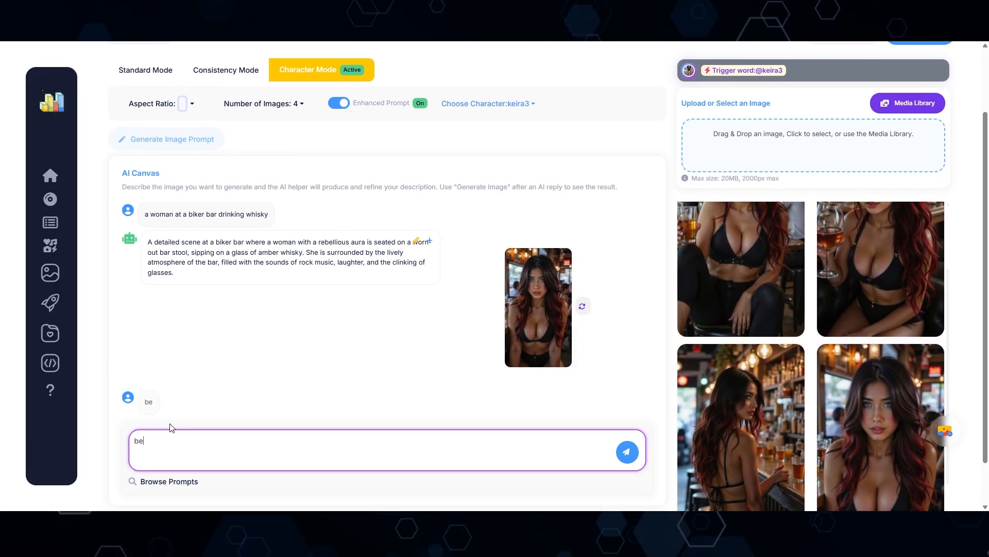
{"action": "type", "text": "more detailed ab"}
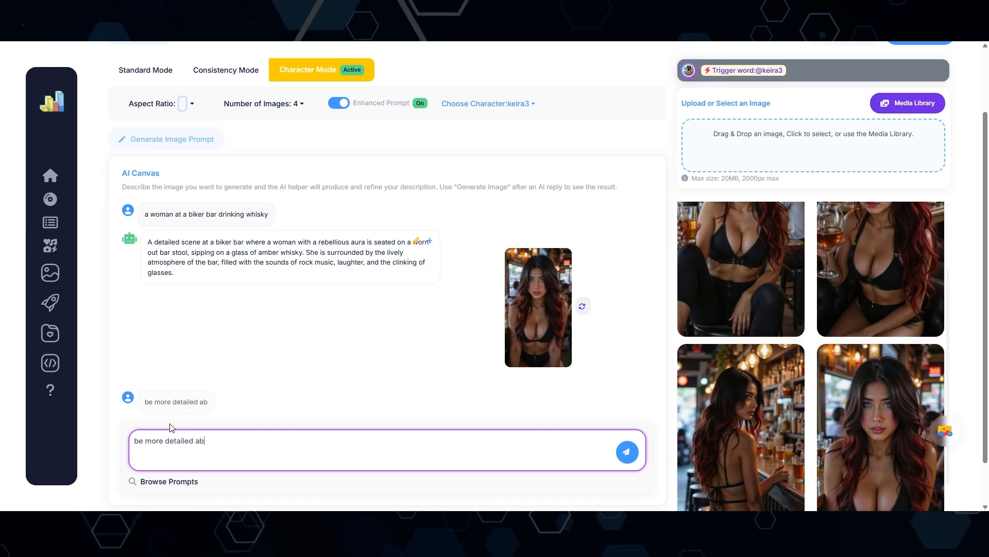
{"action": "type", "text": "out the biker bar aesthetic"}
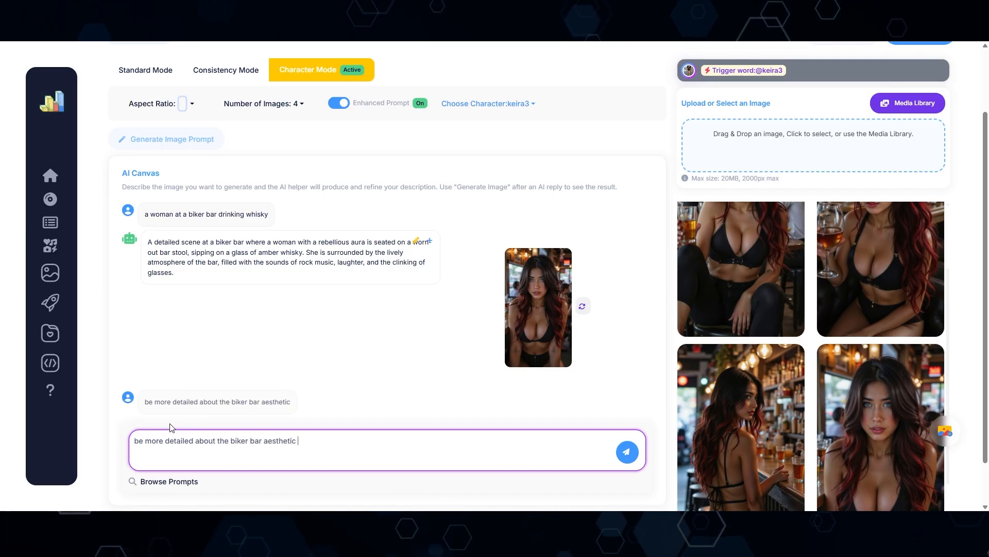
{"action": "type", "text": "and the clothes that she is w"}
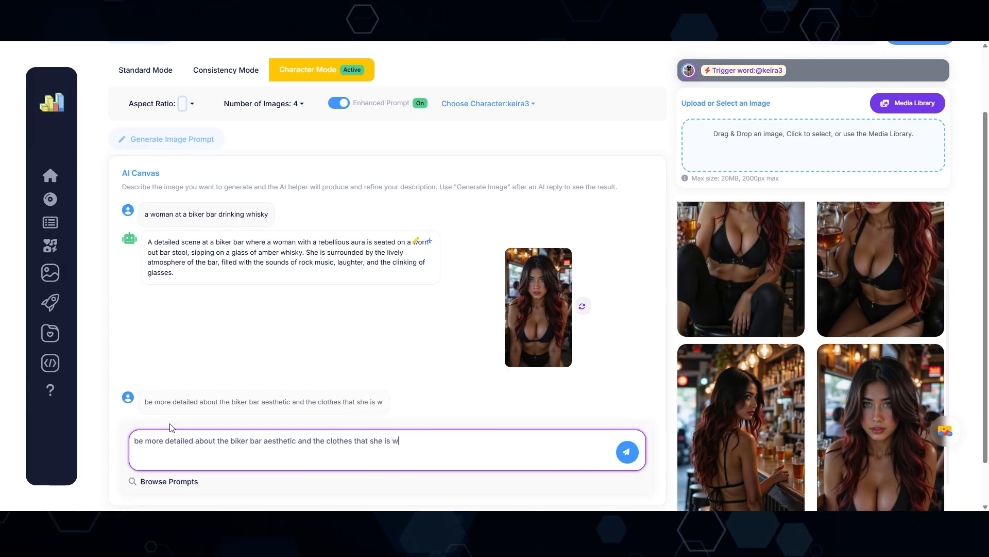
{"action": "type", "text": "earing should be biker clothe"}
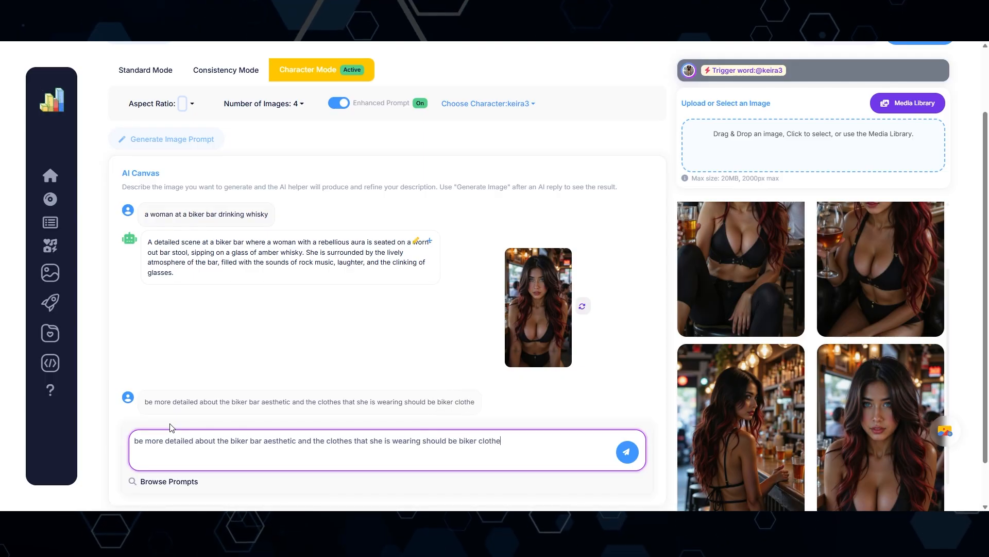
{"action": "type", "text": "s. be very deta"}
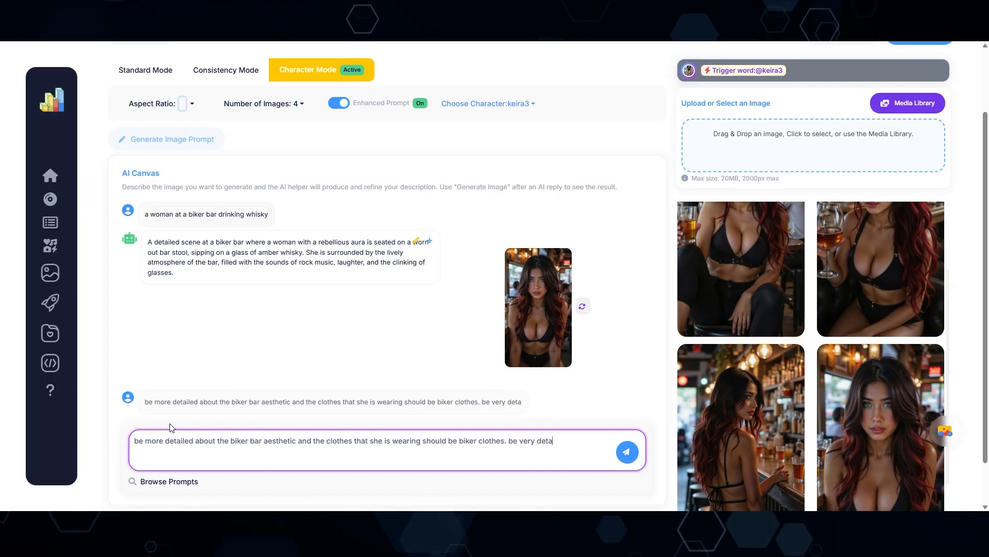
{"action": "left_click", "coordinate": [625, 451]}
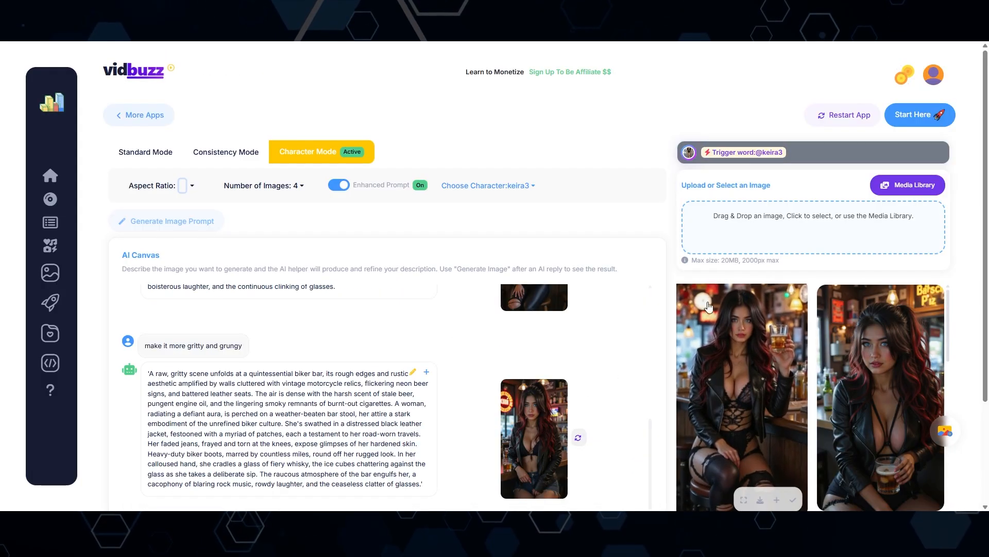
{"action": "left_click", "coordinate": [741, 392]}
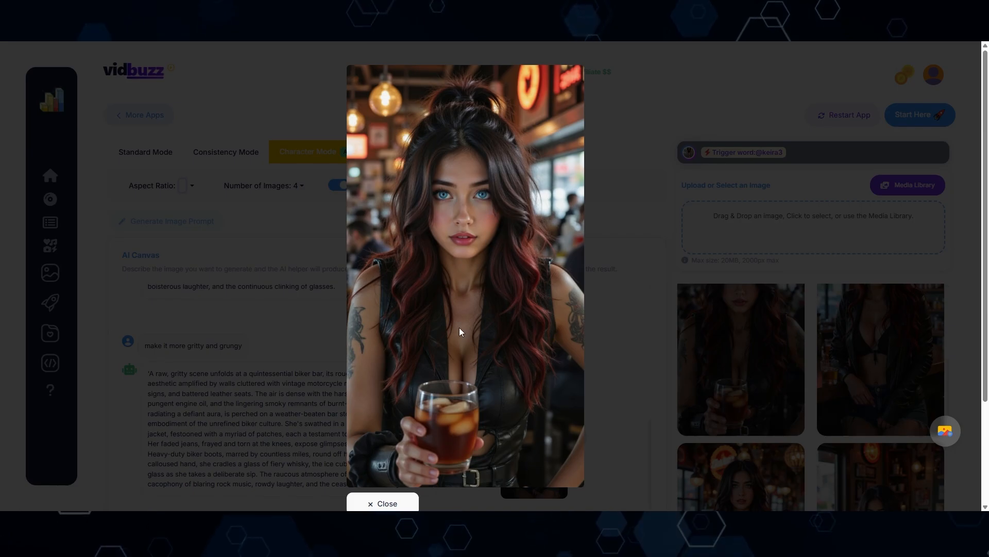
{"action": "left_click", "coordinate": [382, 503]}
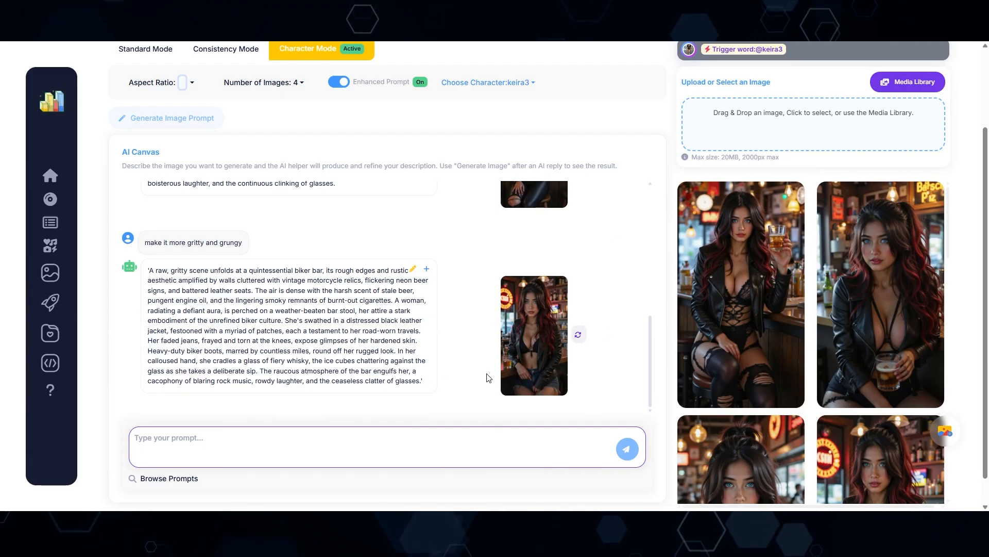
{"action": "mouse_move", "coordinate": [452, 385]}
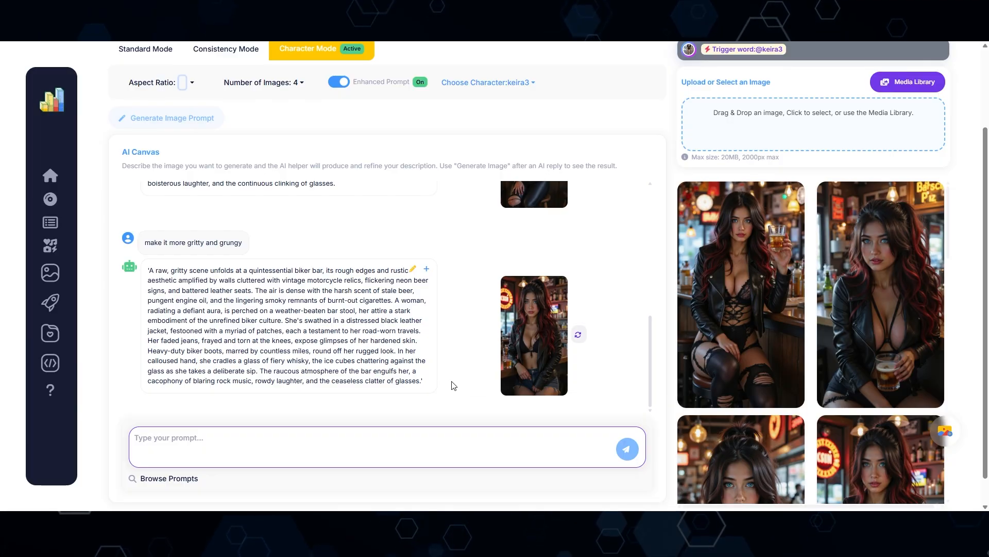
{"action": "mouse_move", "coordinate": [451, 396]}
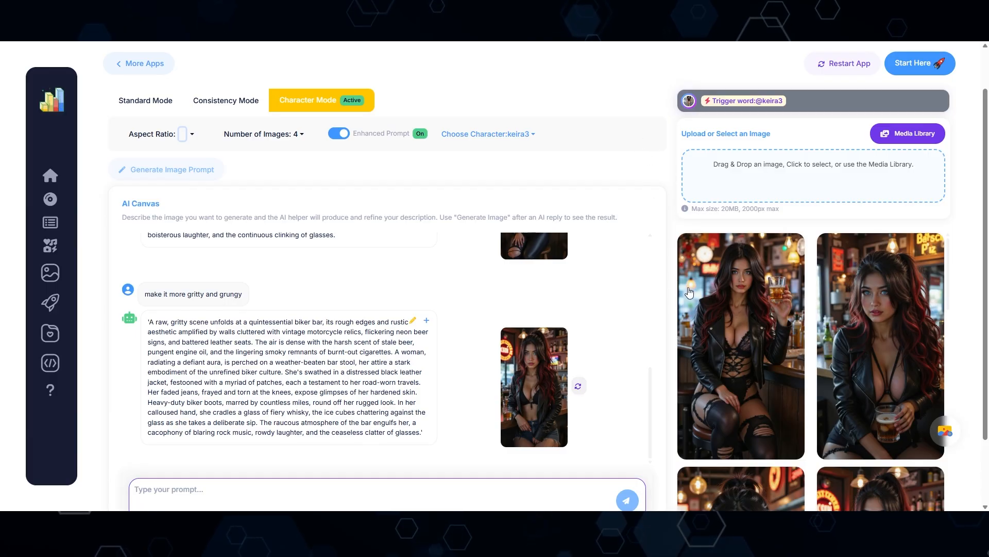
{"action": "mouse_move", "coordinate": [880, 369]}
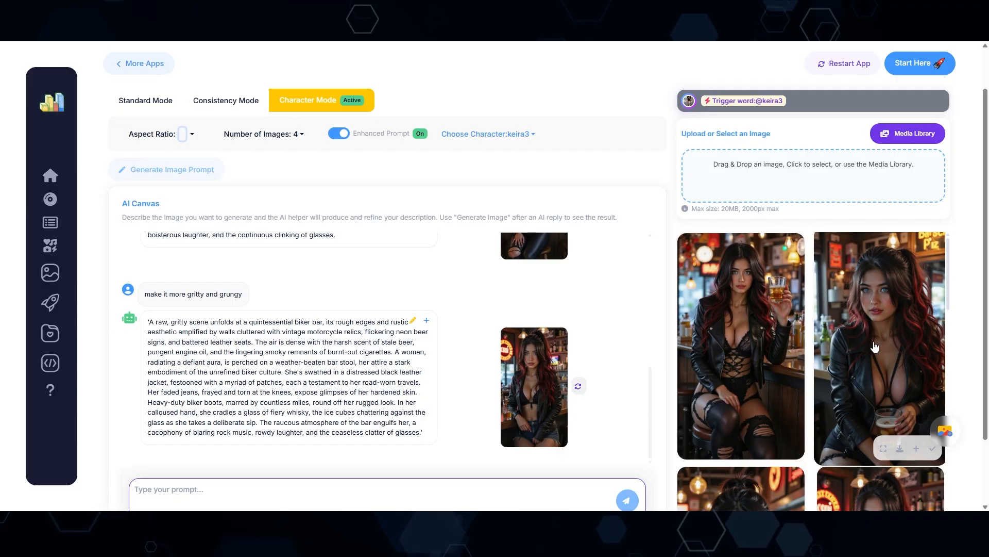
{"action": "mouse_move", "coordinate": [868, 385]}
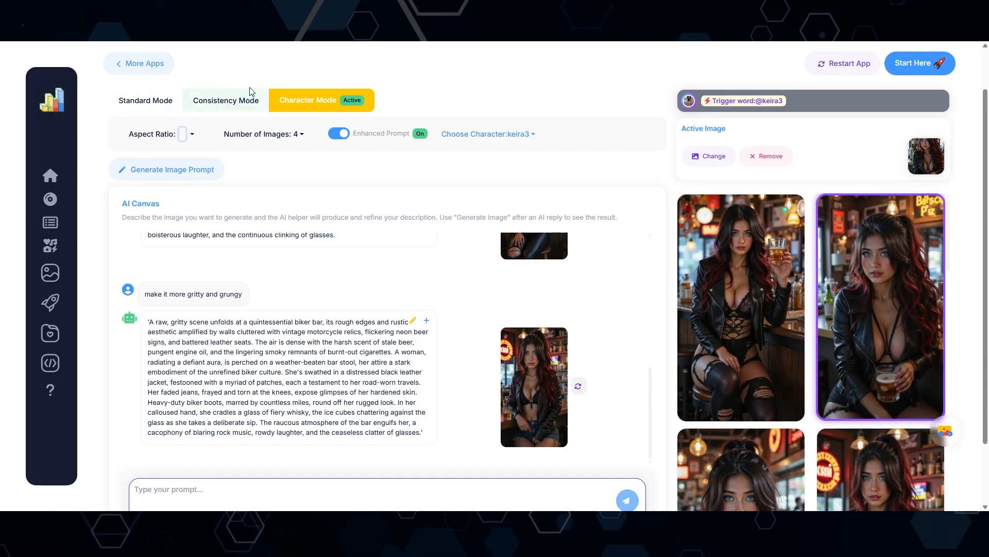
- Switch to Consistency Mode so new scenes follow the leather-jacket reference image
{"action": "left_click", "coordinate": [226, 100]}
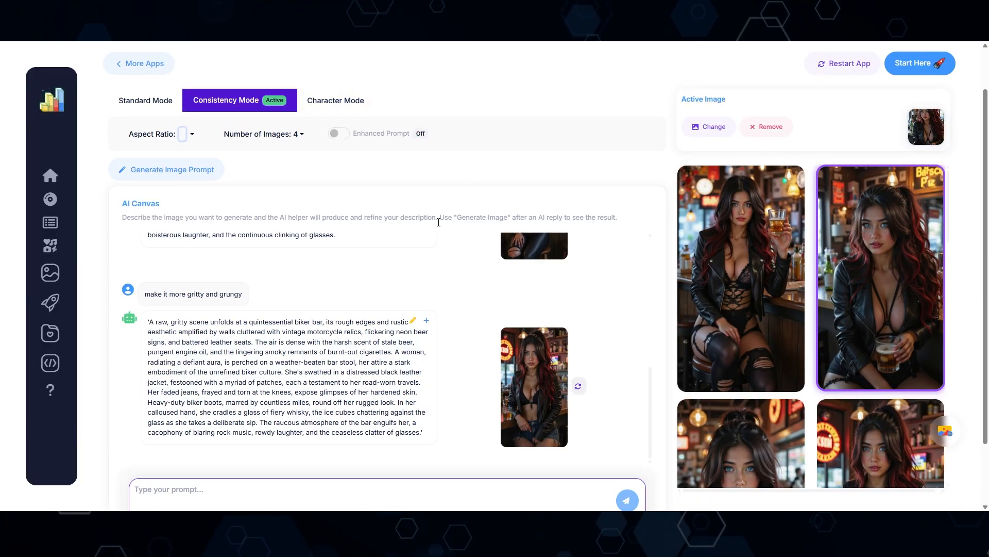
- Generate images adding a man in the foreground, looking over his shoulder at the woman, and preview one
{"action": "scroll", "scroll_direction": "down", "scroll_amount": 3}
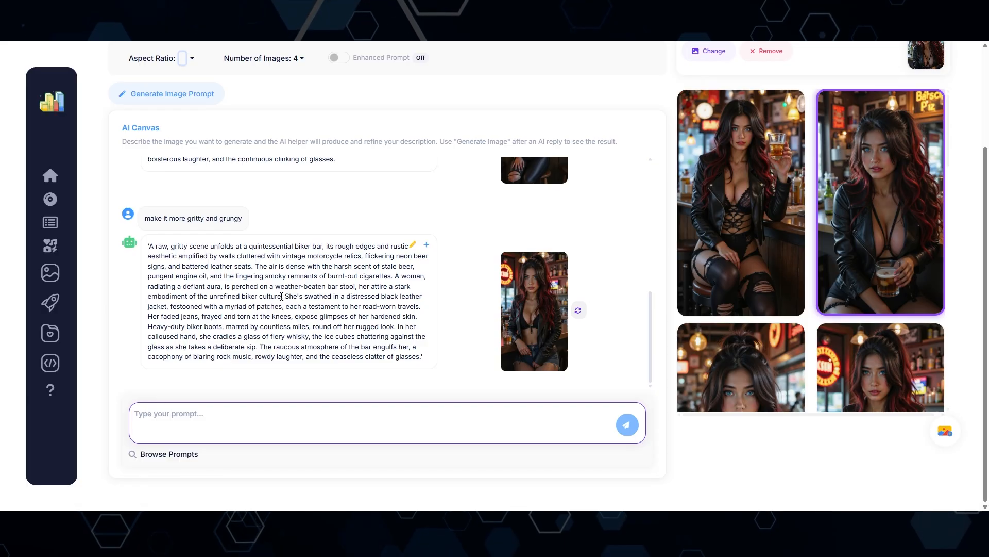
{"action": "type", "text": "add a man into the scene. we are looking over his shoulder at the woman."}
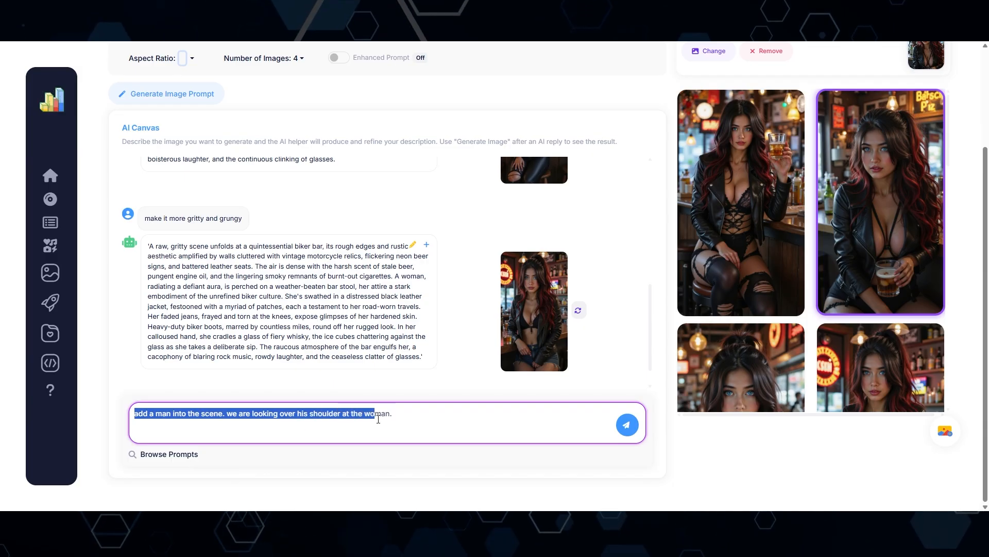
{"action": "left_click", "coordinate": [626, 424]}
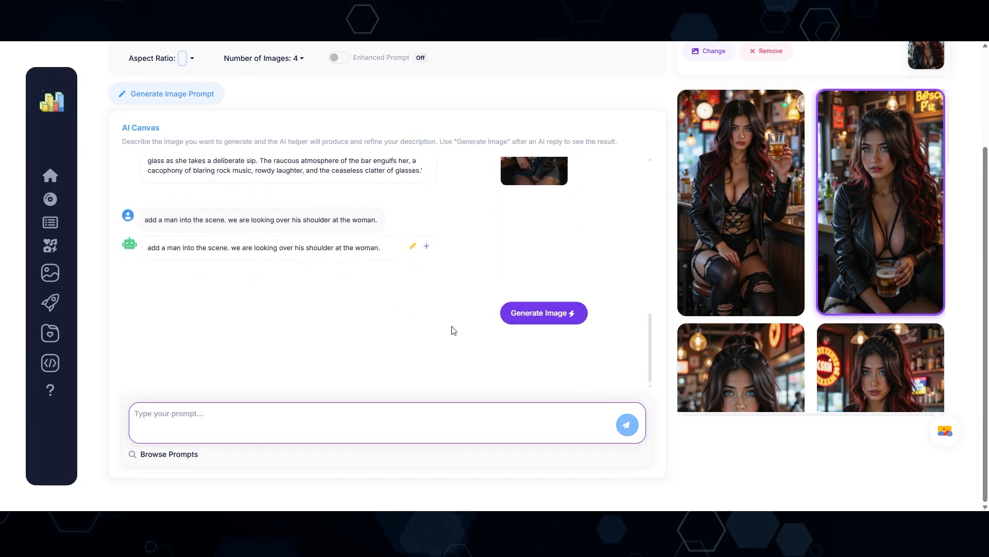
{"action": "mouse_move", "coordinate": [544, 311]}
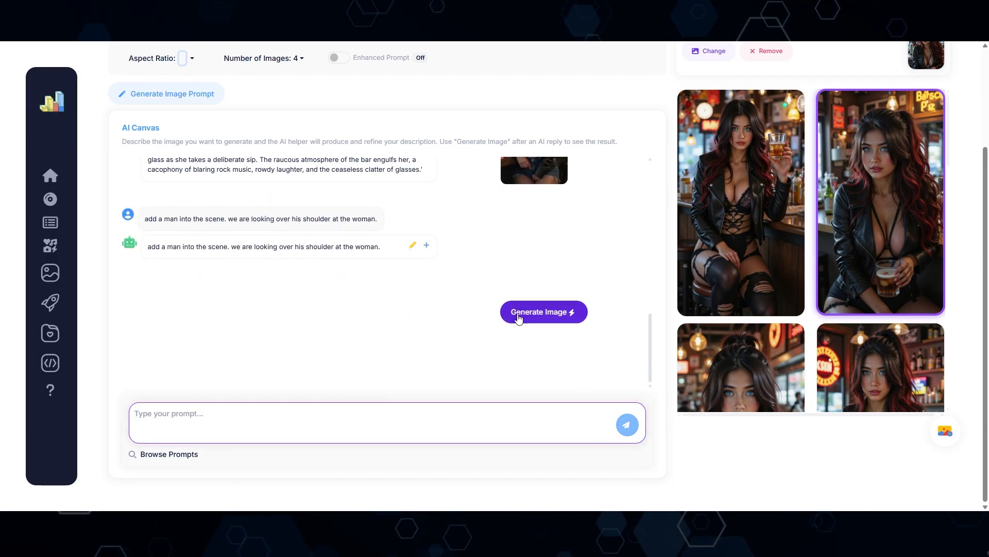
{"action": "left_click", "coordinate": [543, 311]}
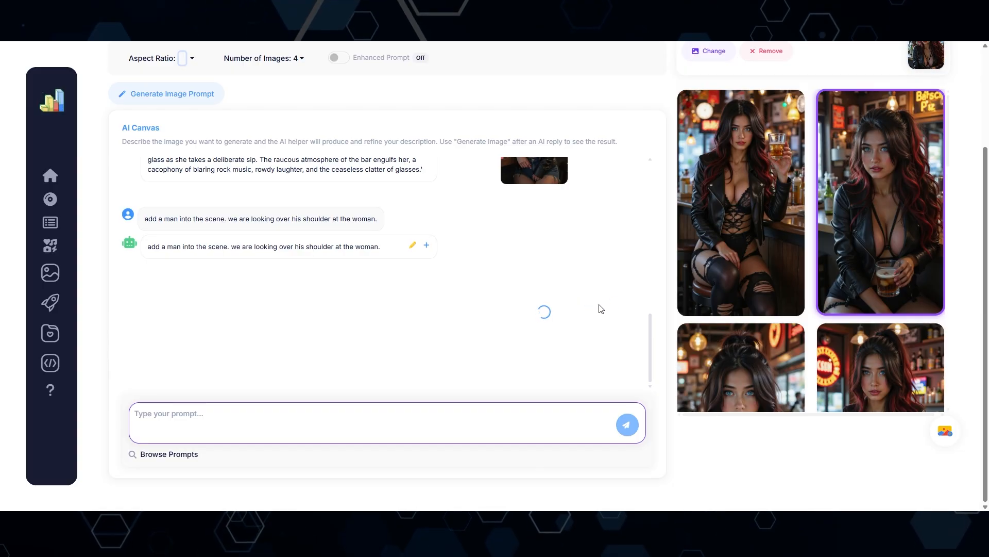
{"action": "left_click", "coordinate": [879, 202]}
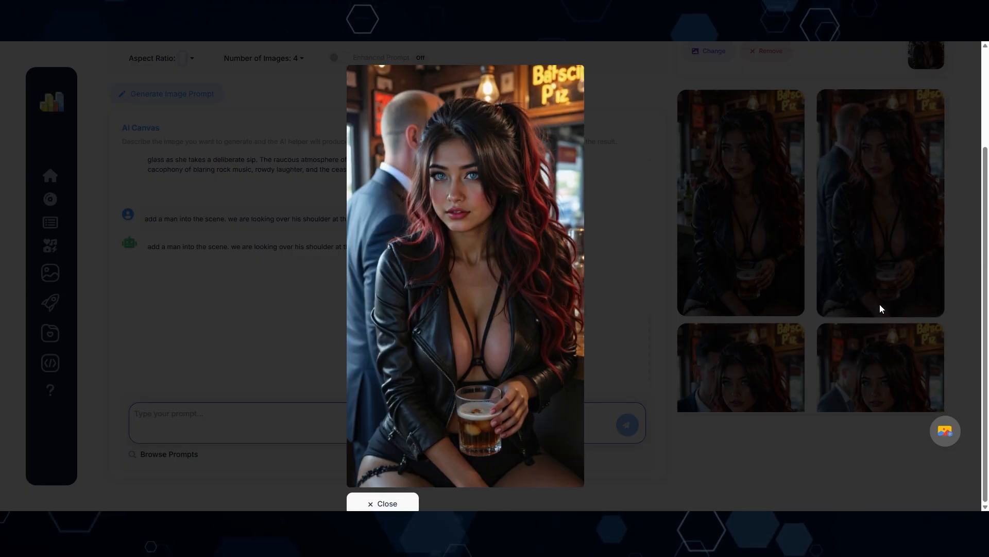
{"action": "mouse_move", "coordinate": [494, 193]}
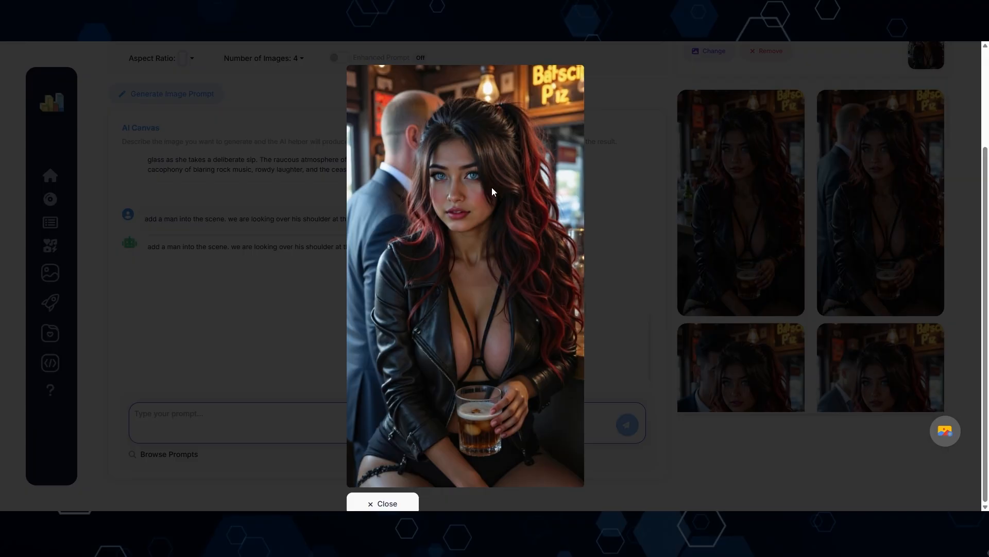
{"action": "mouse_move", "coordinate": [562, 292]}
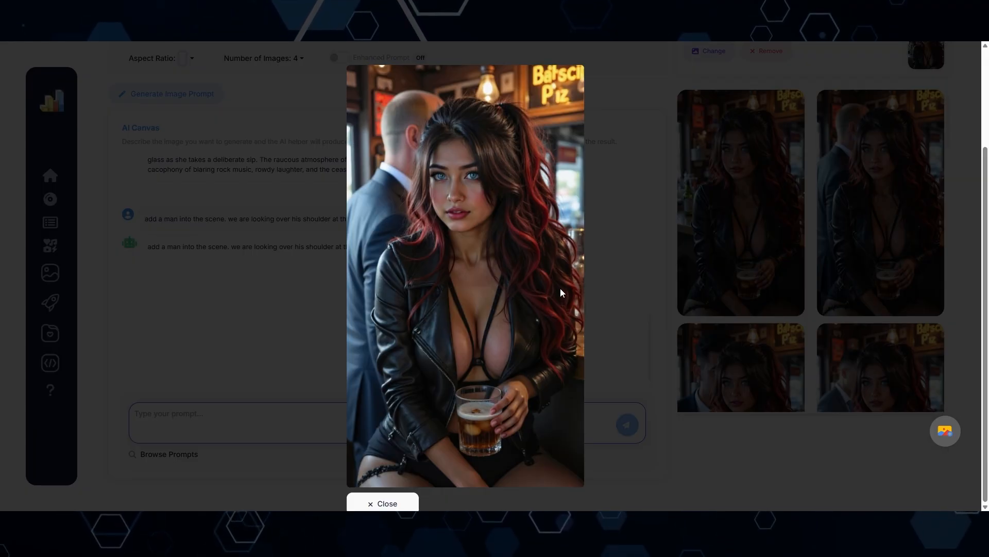
{"action": "left_click", "coordinate": [382, 503]}
{"action": "type", "text": "add a man into foreground. we are looking over his shoulder at the woman."}
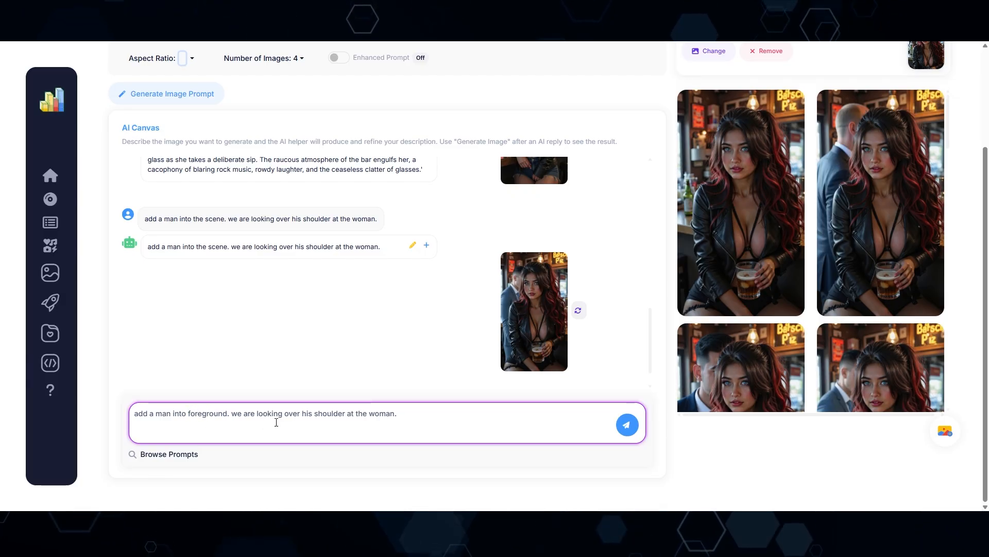
- Regenerate the over-the-shoulder scene and preview the dark-haired man facing Keira at the bar
{"action": "left_click", "coordinate": [627, 424]}
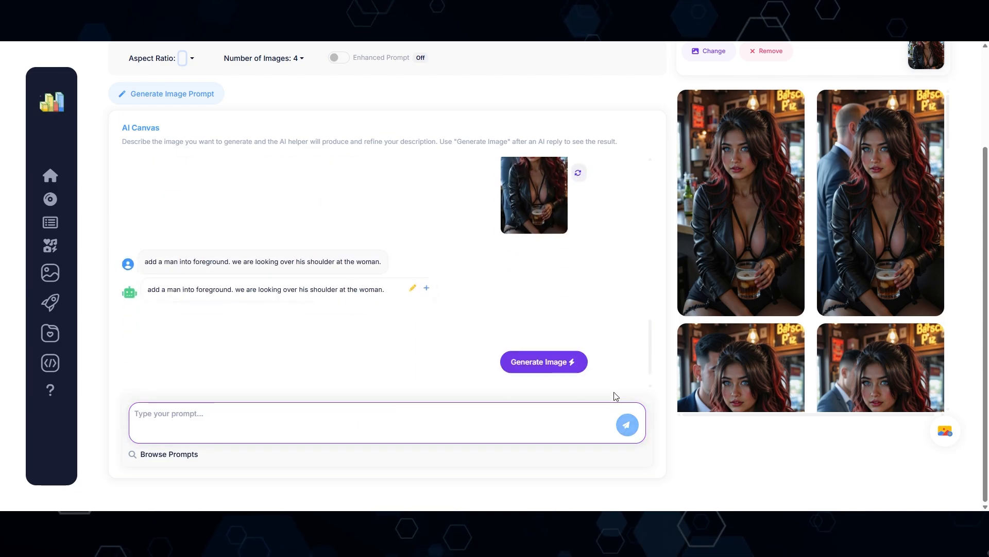
{"action": "left_click", "coordinate": [544, 361]}
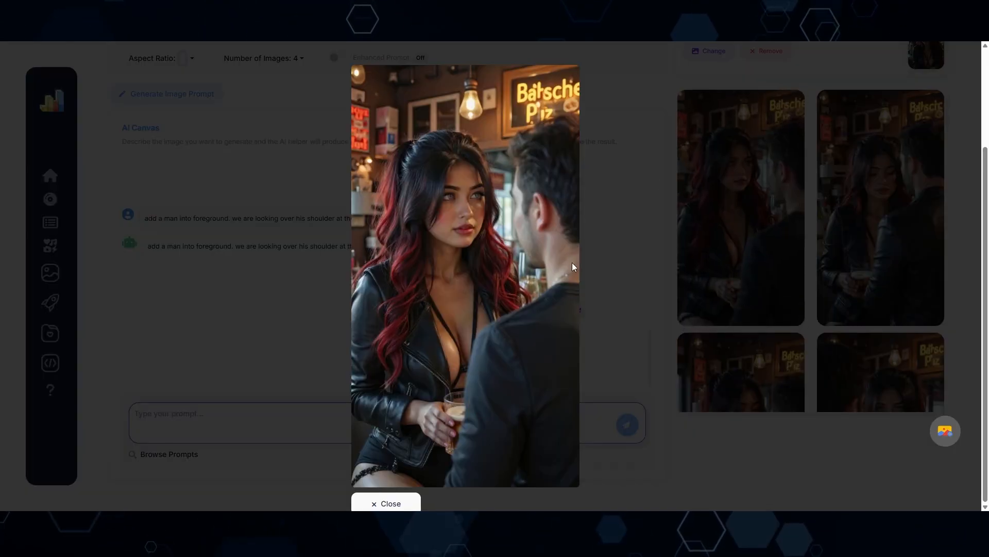
{"action": "mouse_move", "coordinate": [514, 300]}
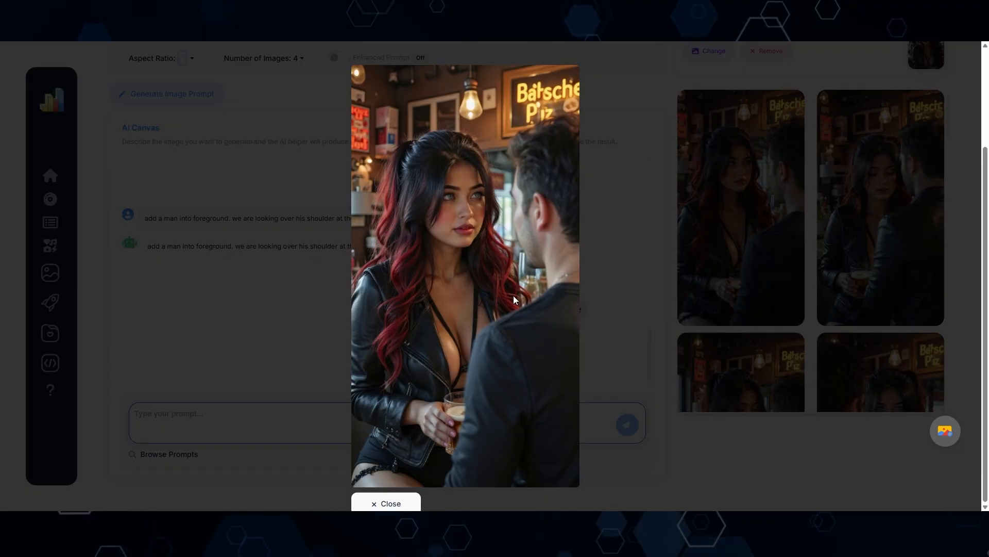
{"action": "mouse_move", "coordinate": [451, 274]}
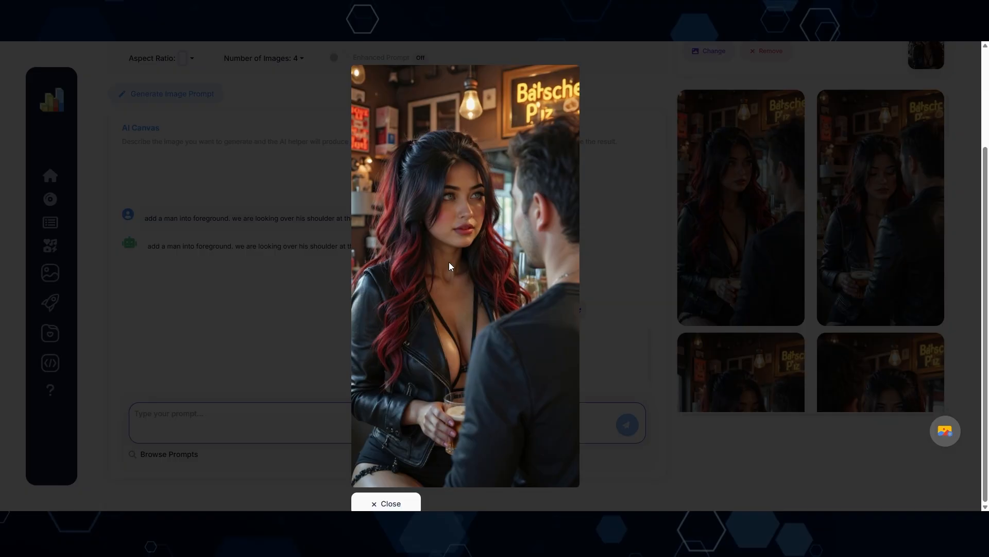
{"action": "left_click", "coordinate": [385, 503]}
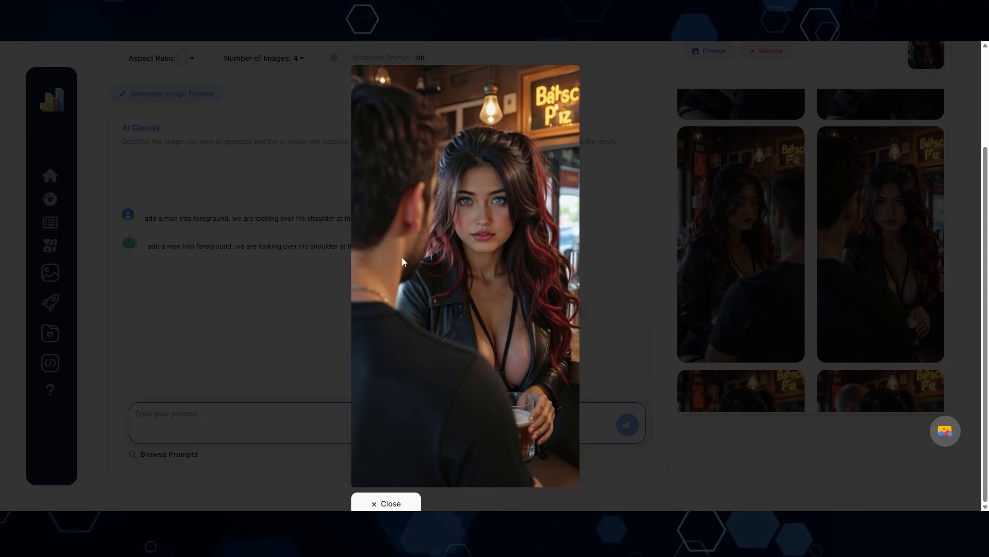
{"action": "mouse_move", "coordinate": [443, 205]}
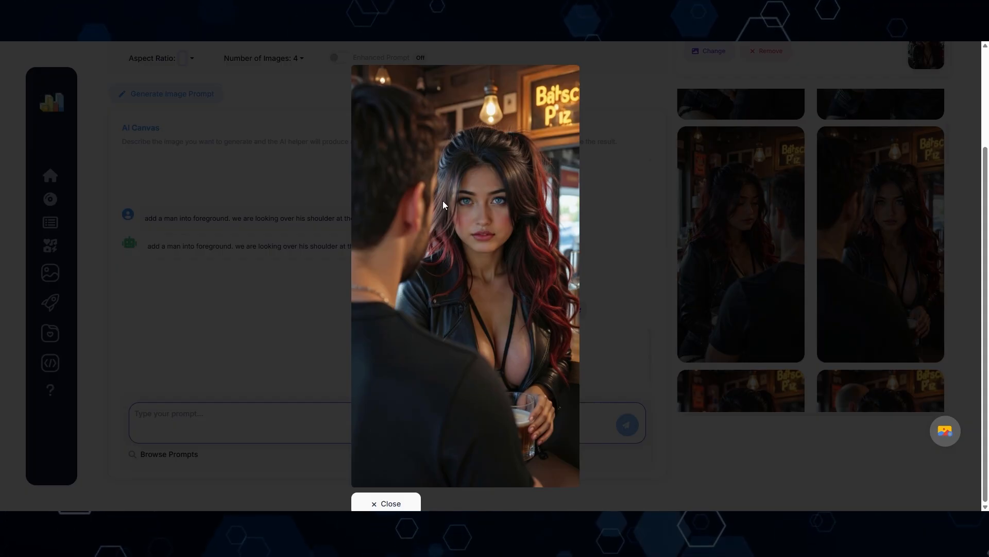
{"action": "mouse_move", "coordinate": [517, 149]}
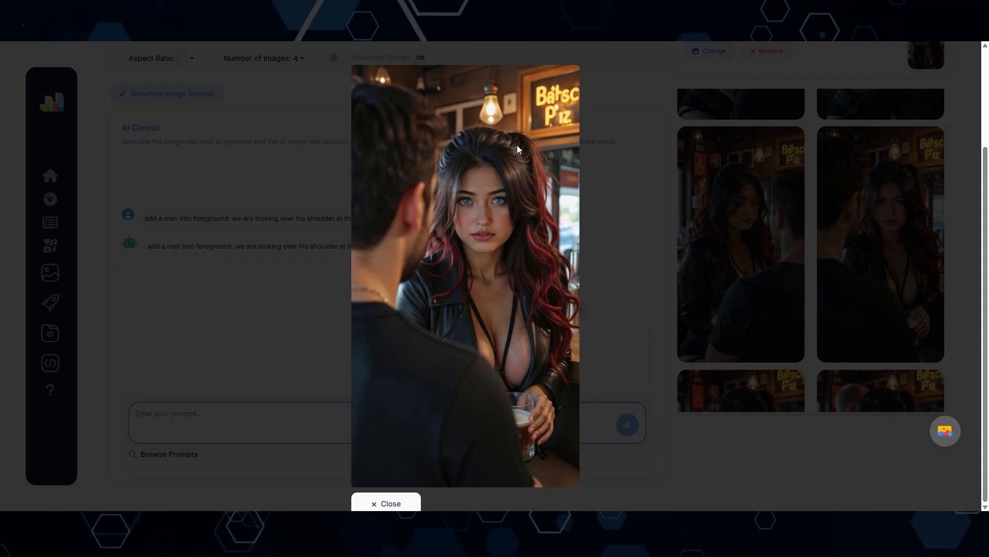
{"action": "left_click", "coordinate": [386, 503]}
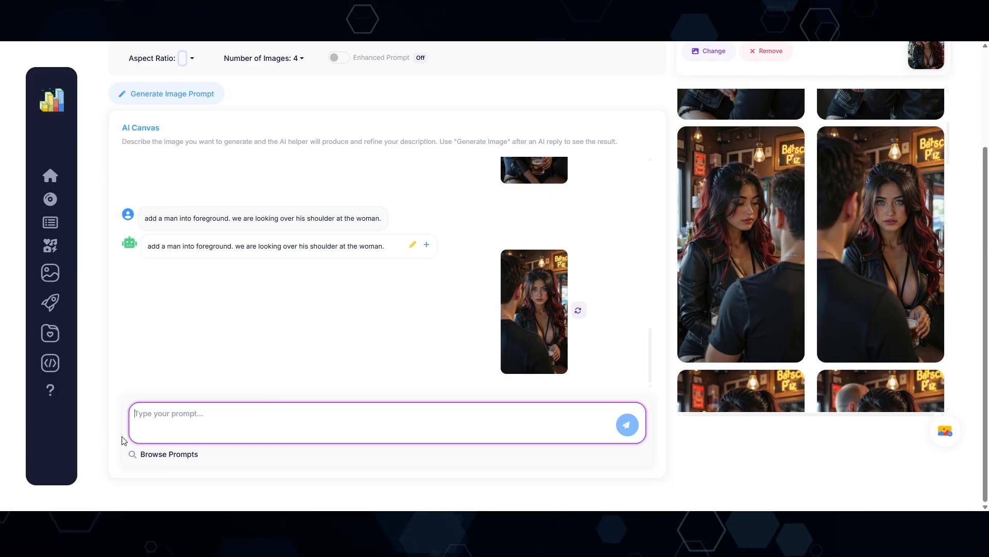
- Generate images keeping everything the same but with a side-profile camera angle, and enlarge the chosen one
{"action": "type", "text": "Keep everything the same, but change the camera angle to a side profile."}
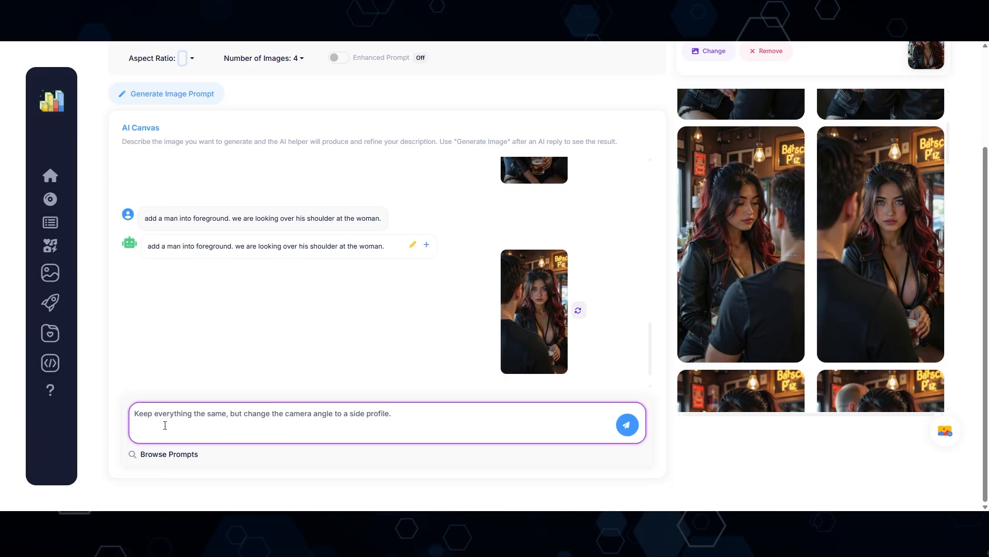
{"action": "mouse_move", "coordinate": [356, 423]}
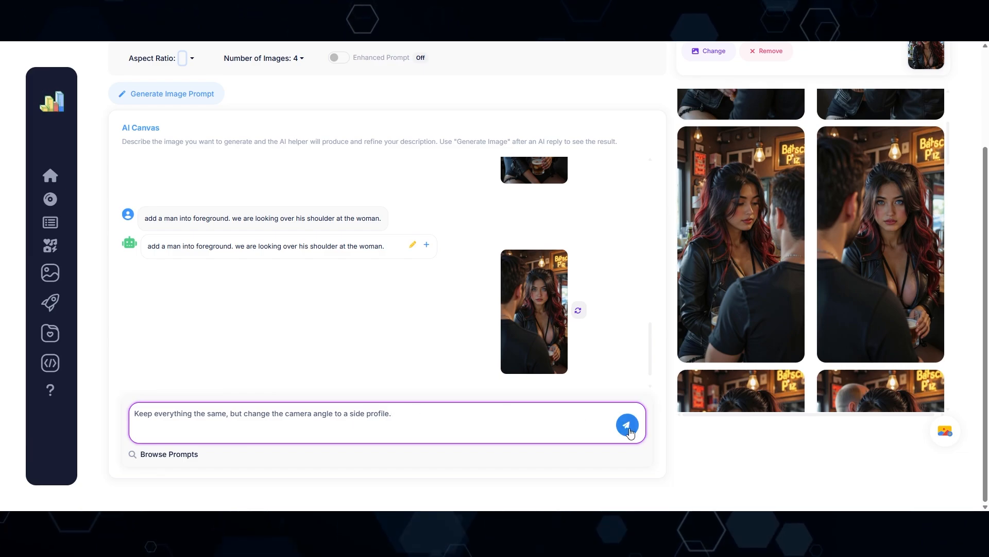
{"action": "left_click", "coordinate": [627, 424]}
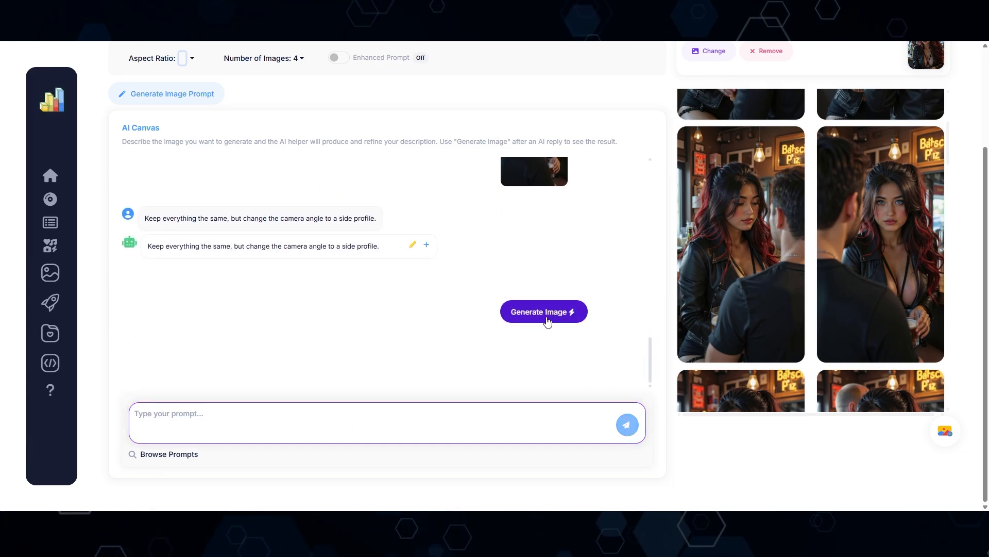
{"action": "left_click", "coordinate": [543, 311]}
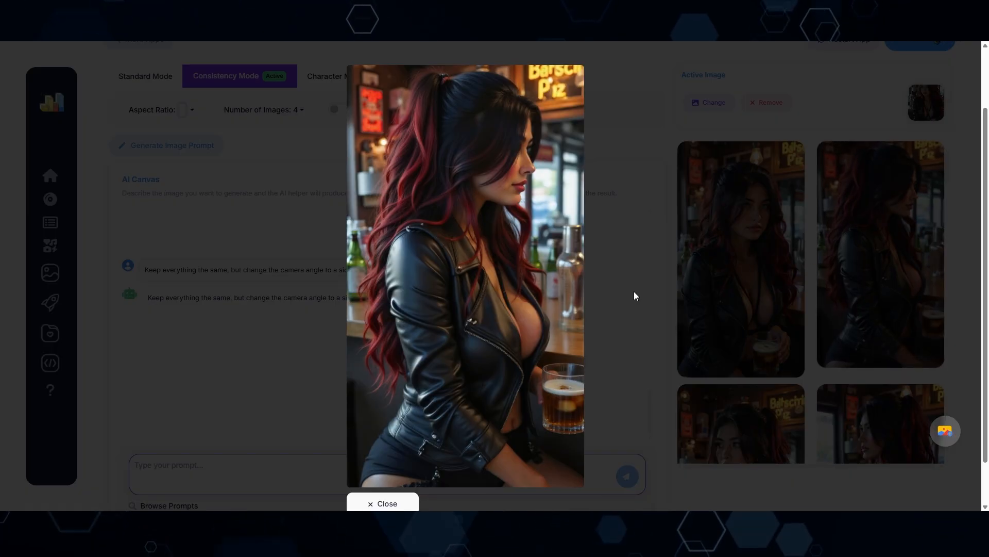
{"action": "left_click", "coordinate": [383, 503]}
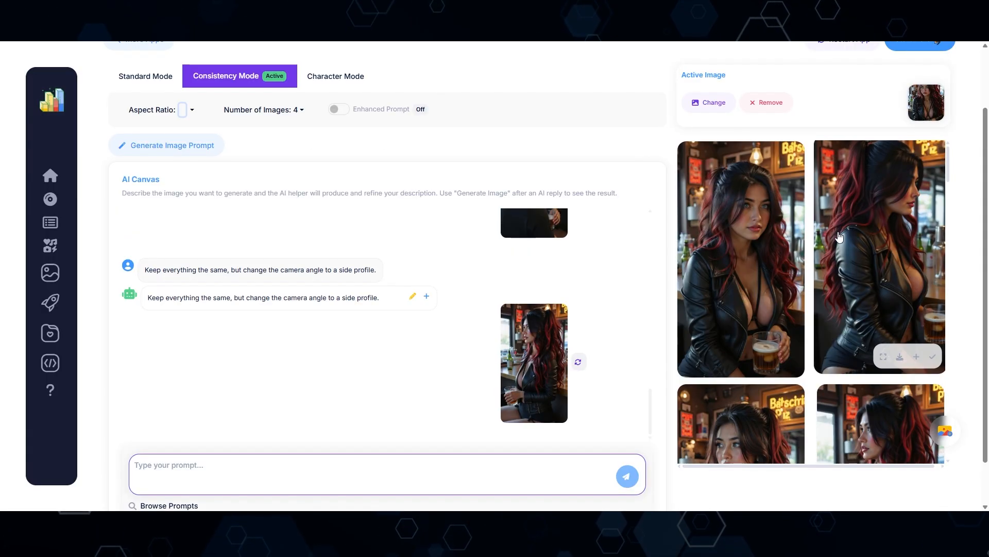
{"action": "scroll", "scroll_direction": "down", "scroll_amount": 3}
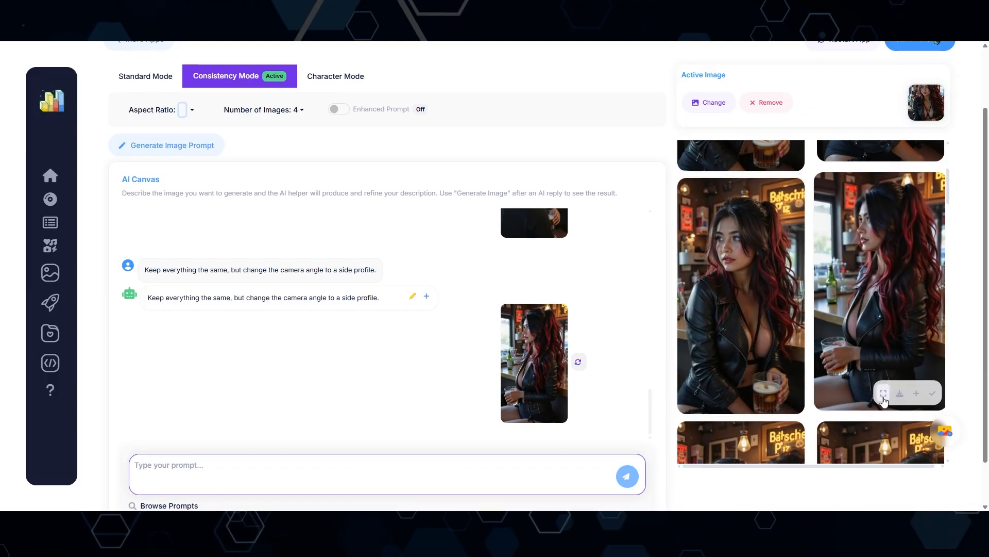
{"action": "left_click", "coordinate": [884, 392]}
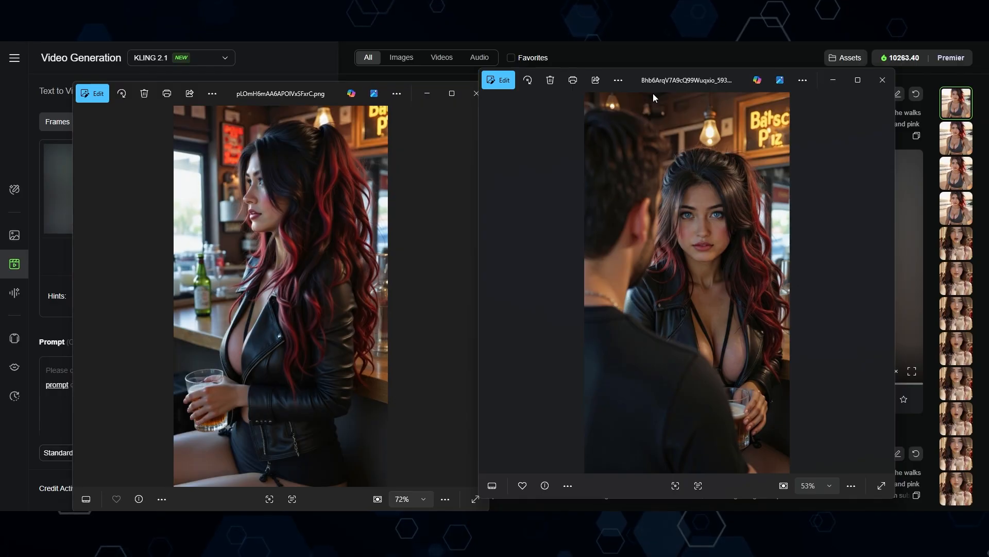
- Close the Photos comparison of the side-profile and over-the-shoulder images
{"action": "left_click", "coordinate": [881, 80]}
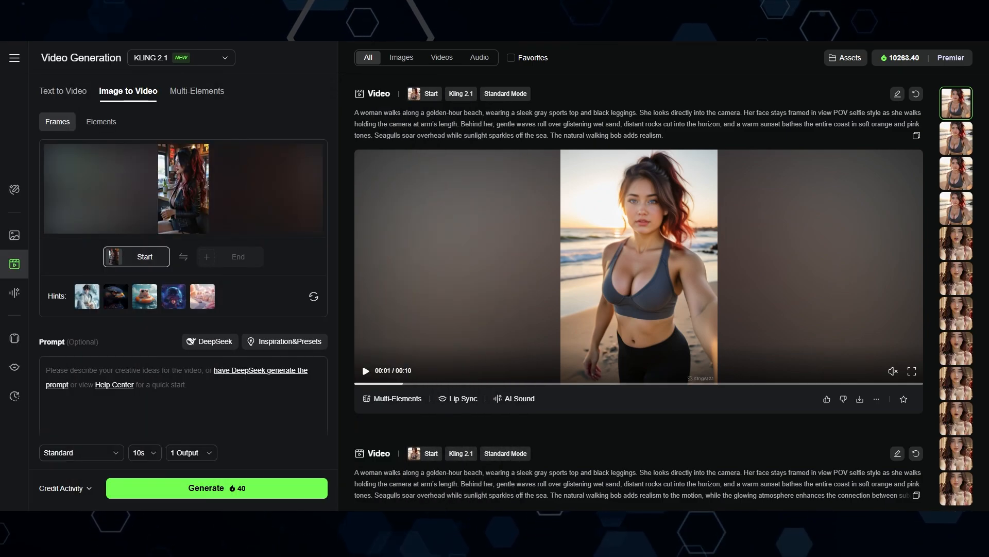
- Add the over-the-shoulder end frame, prompt 'woman is arguing with a man, camera orbits around her', and generate
{"action": "left_click", "coordinate": [238, 257]}
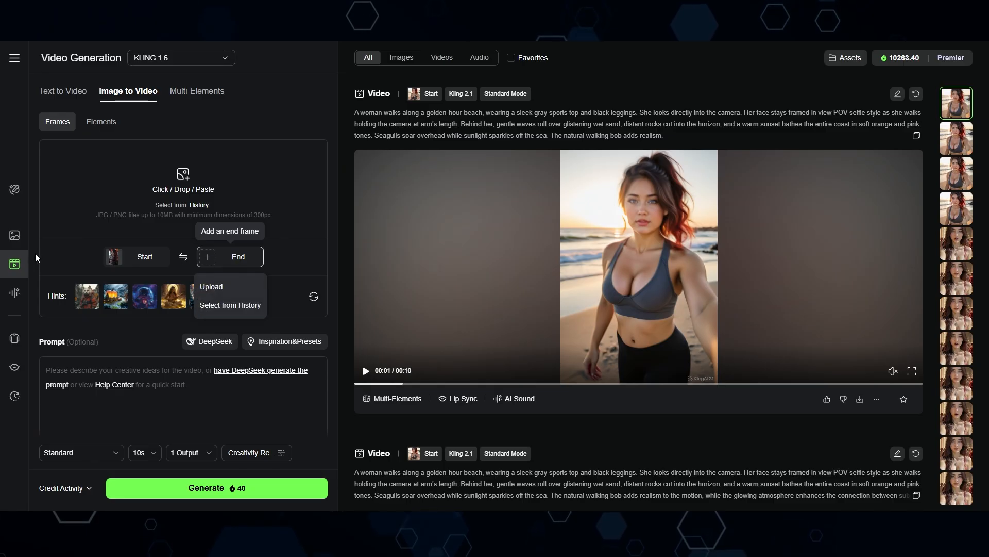
{"action": "mouse_move", "coordinate": [230, 178]}
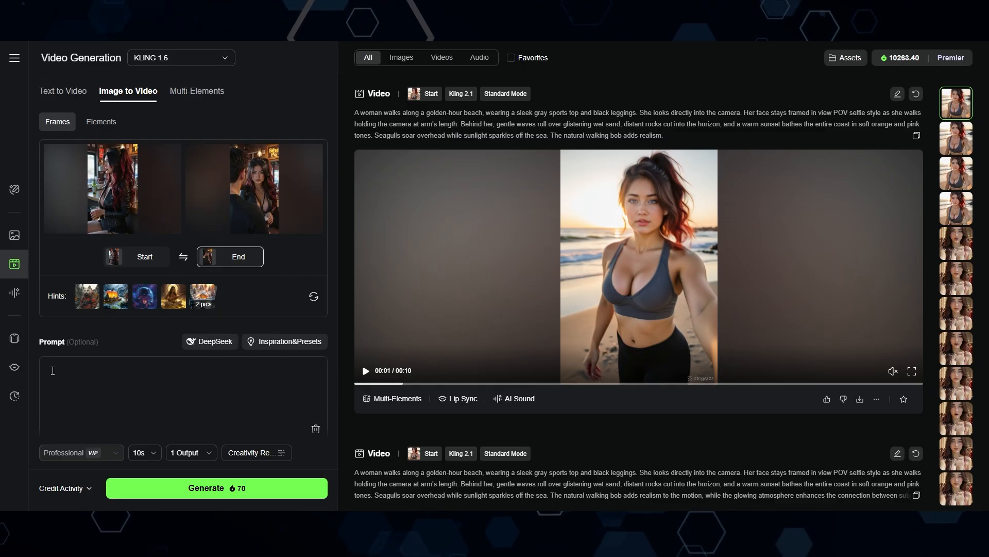
{"action": "type", "text": "woman is arguing with a man. the camera orbits around her bringing the man into the frame."}
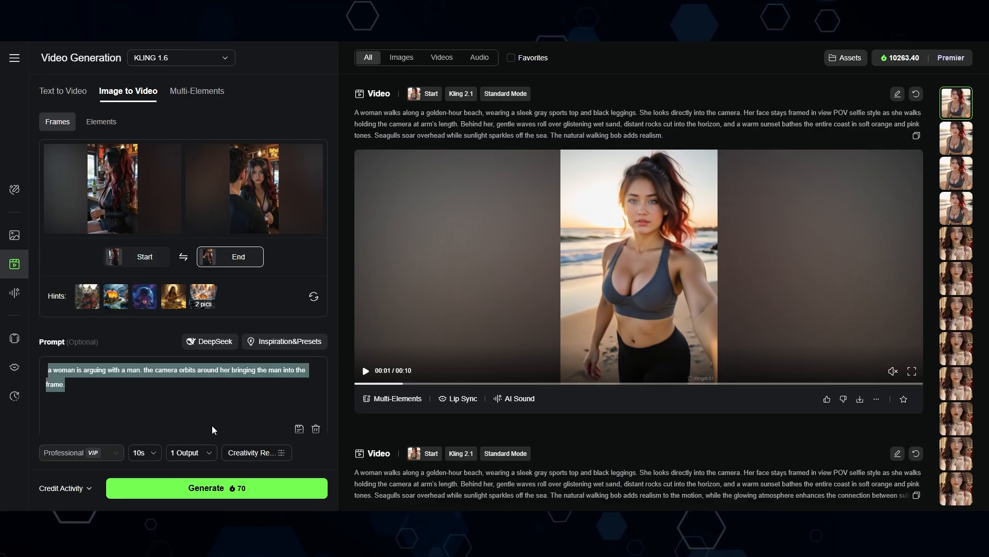
{"action": "left_click", "coordinate": [216, 487]}
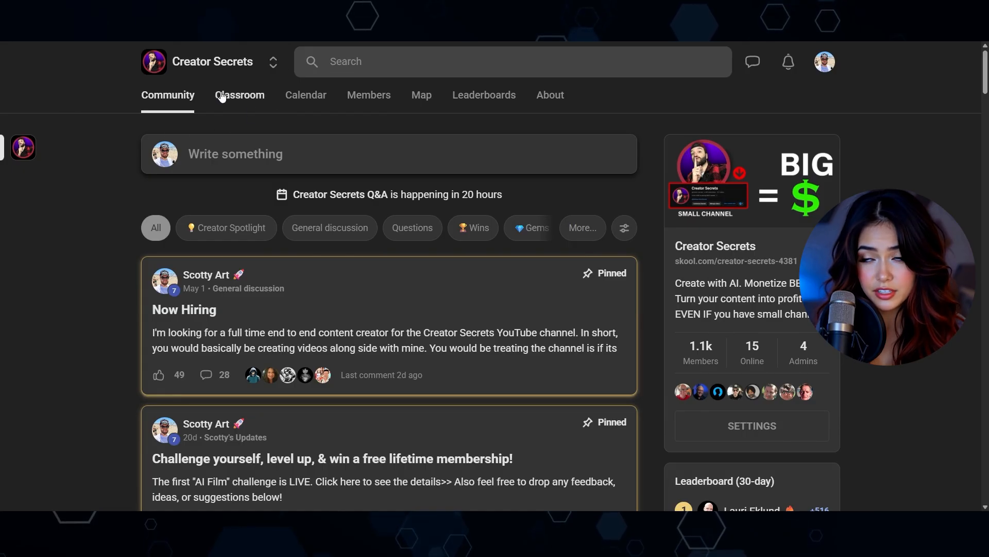
- Show the Classroom's premium niche courses, including the AI Influencer course
{"action": "left_click", "coordinate": [239, 95]}
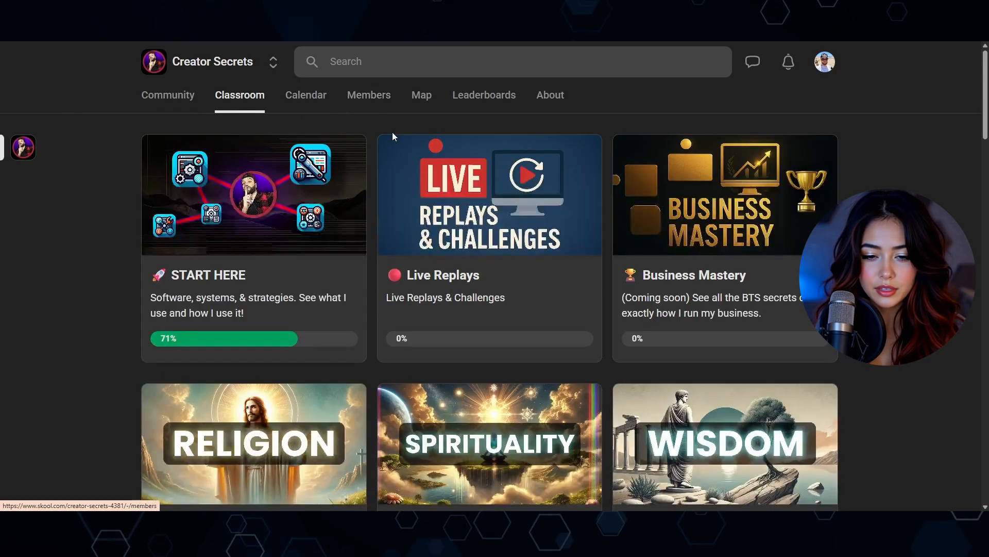
{"action": "scroll", "scroll_direction": "down", "scroll_amount": 3}
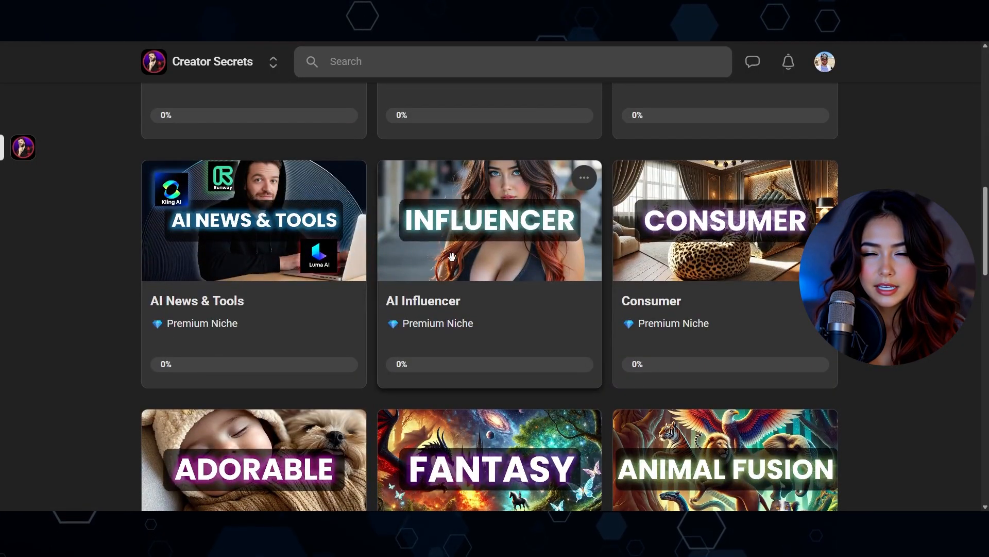
{"action": "scroll", "scroll_direction": "down", "scroll_amount": 3}
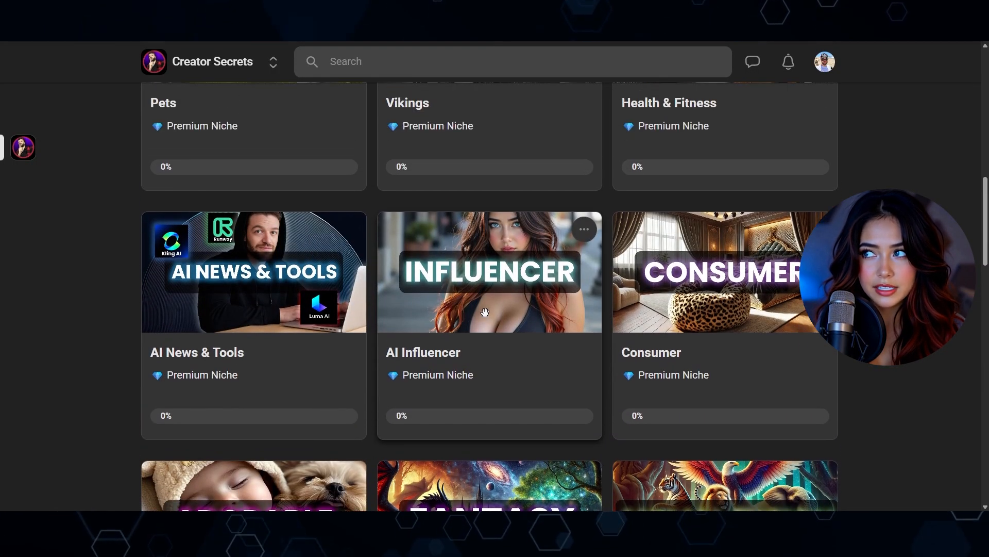